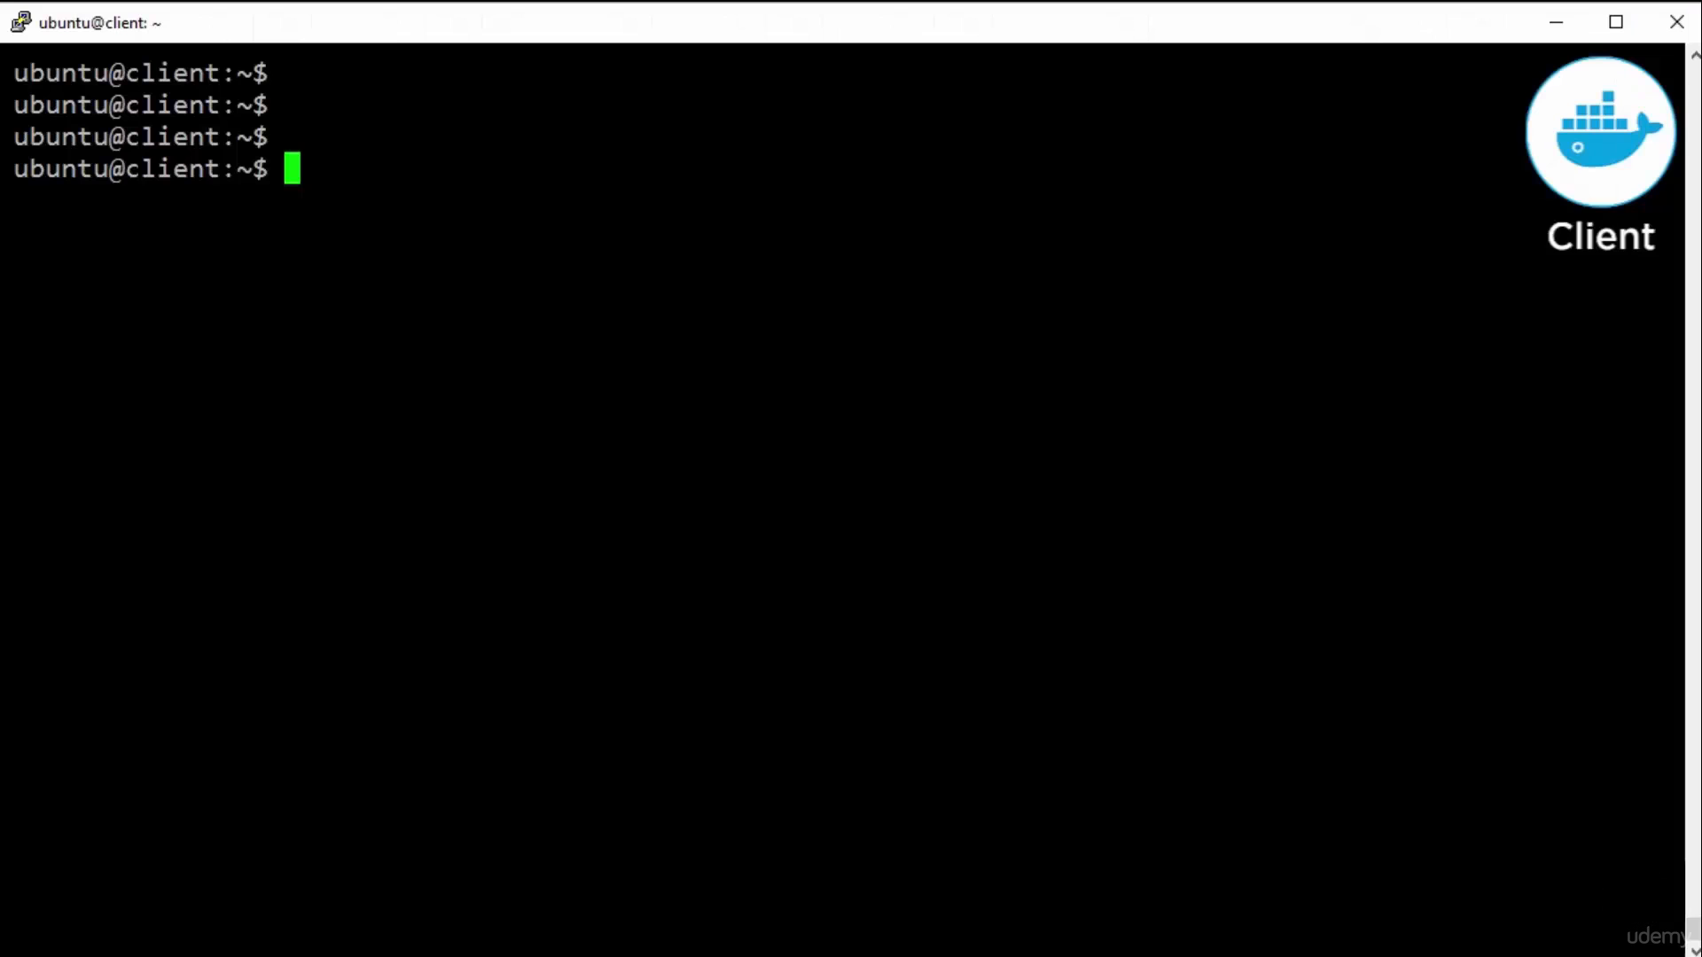
Run docker info to show the three-node Swarm with spread strategy and affinity filter
text(d)
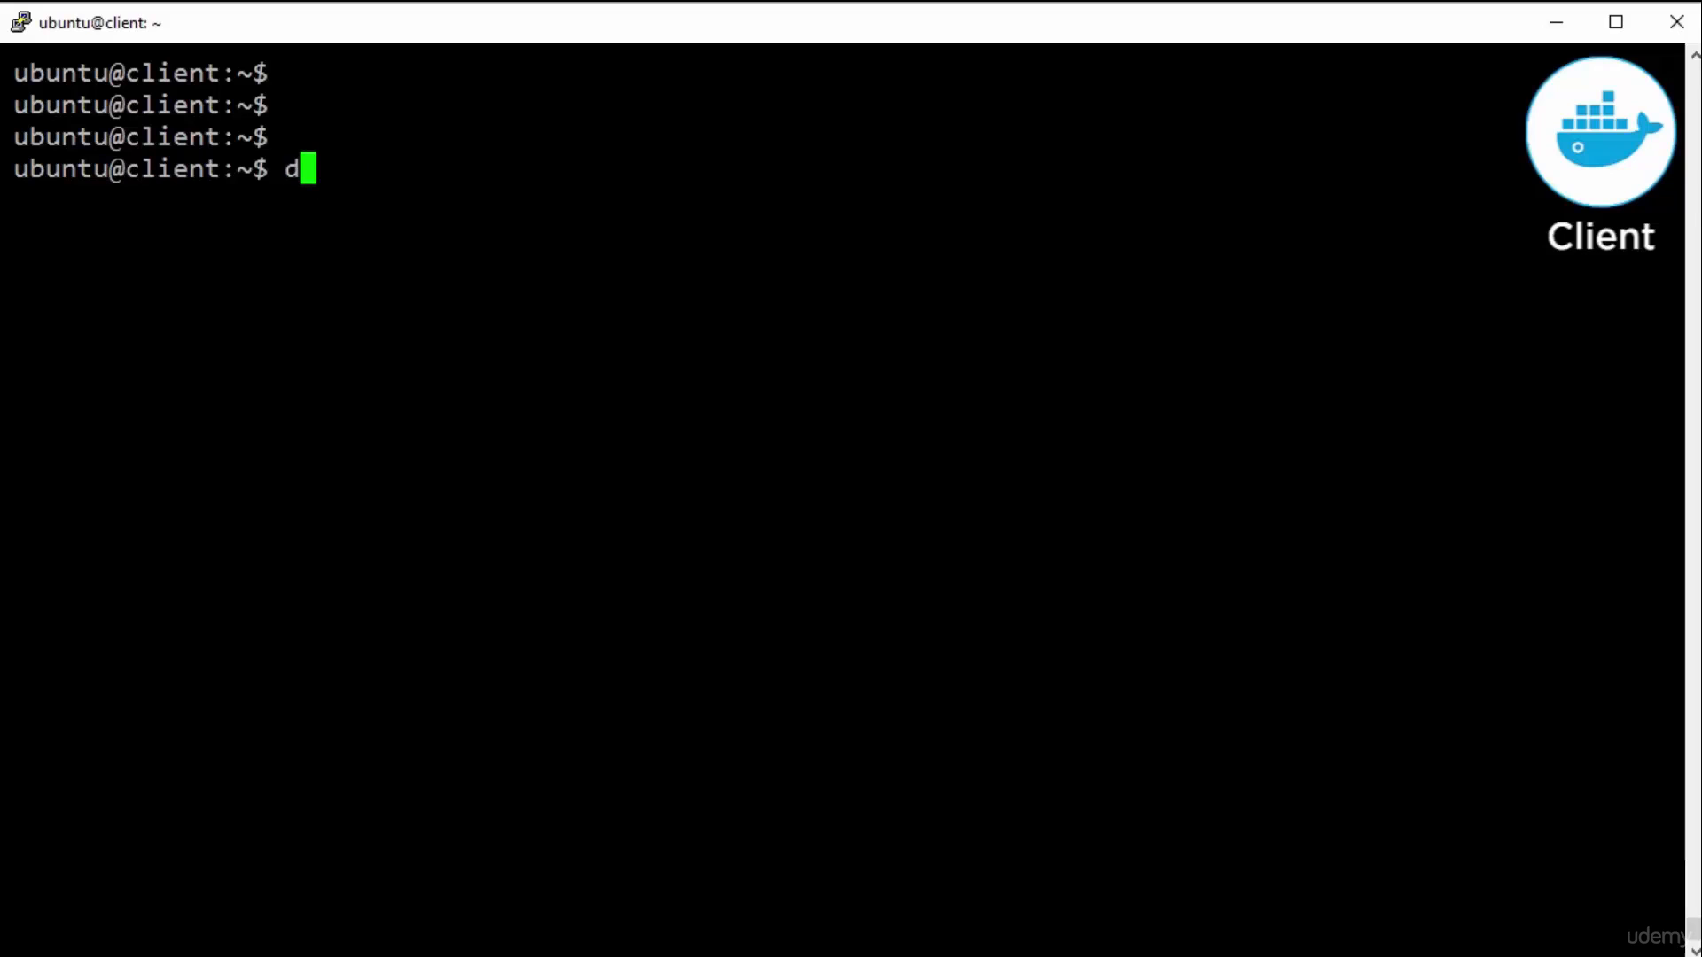
key(Return)
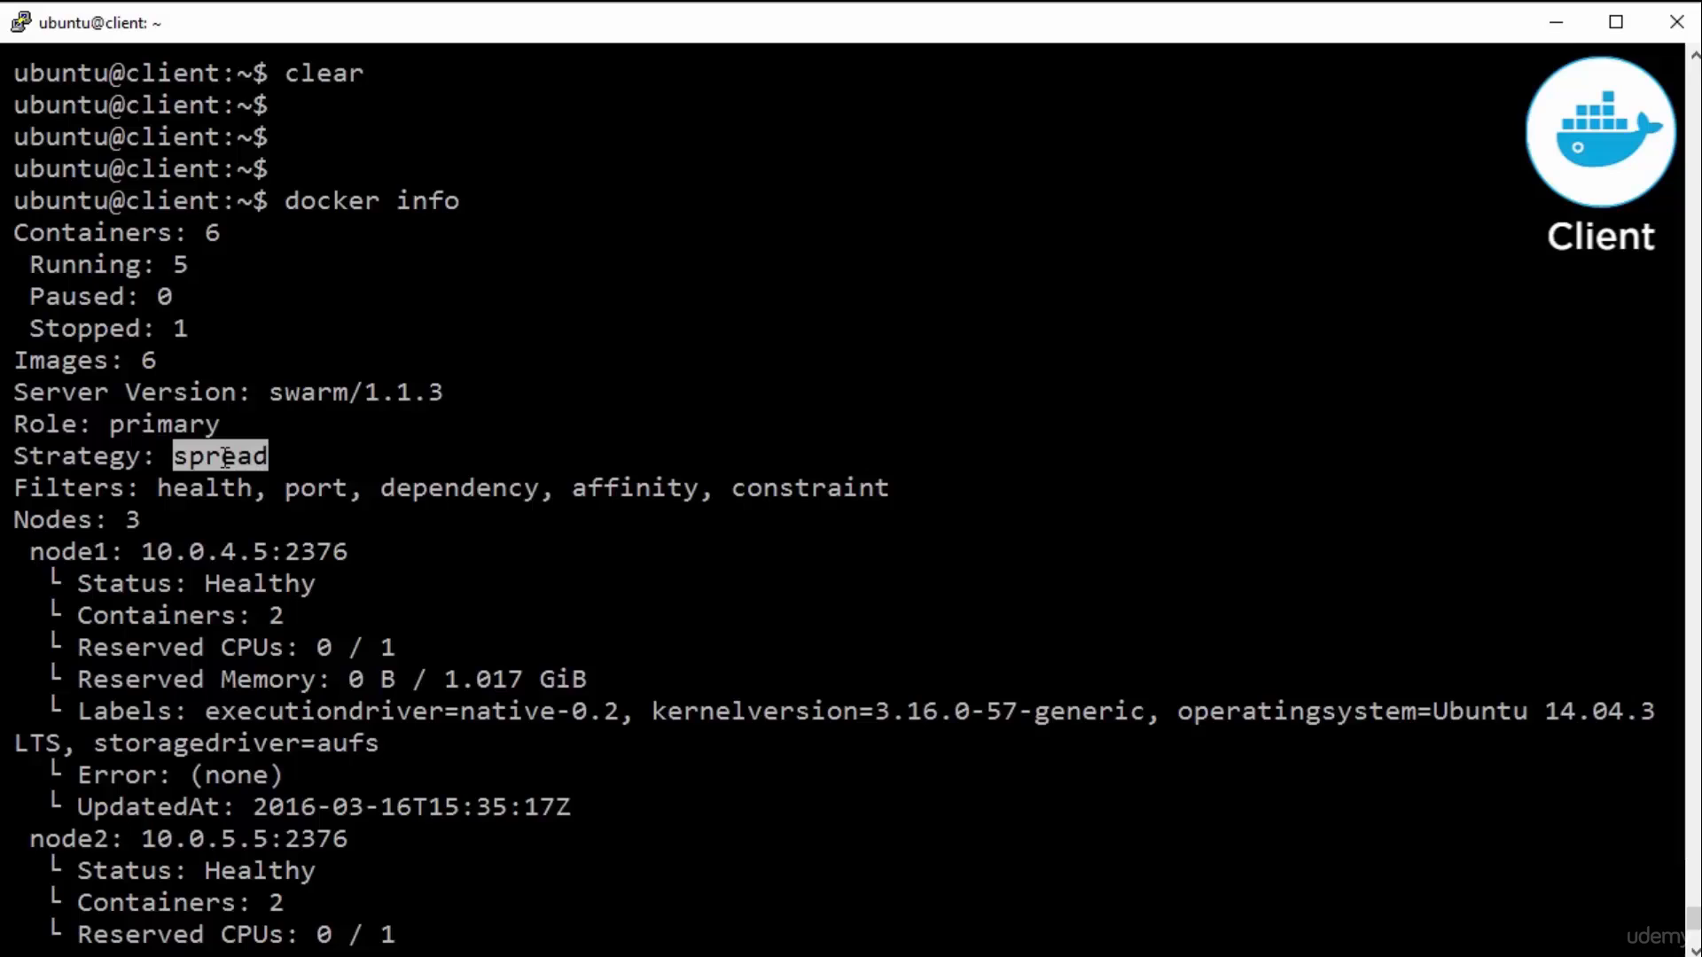
scroll(down, 3)
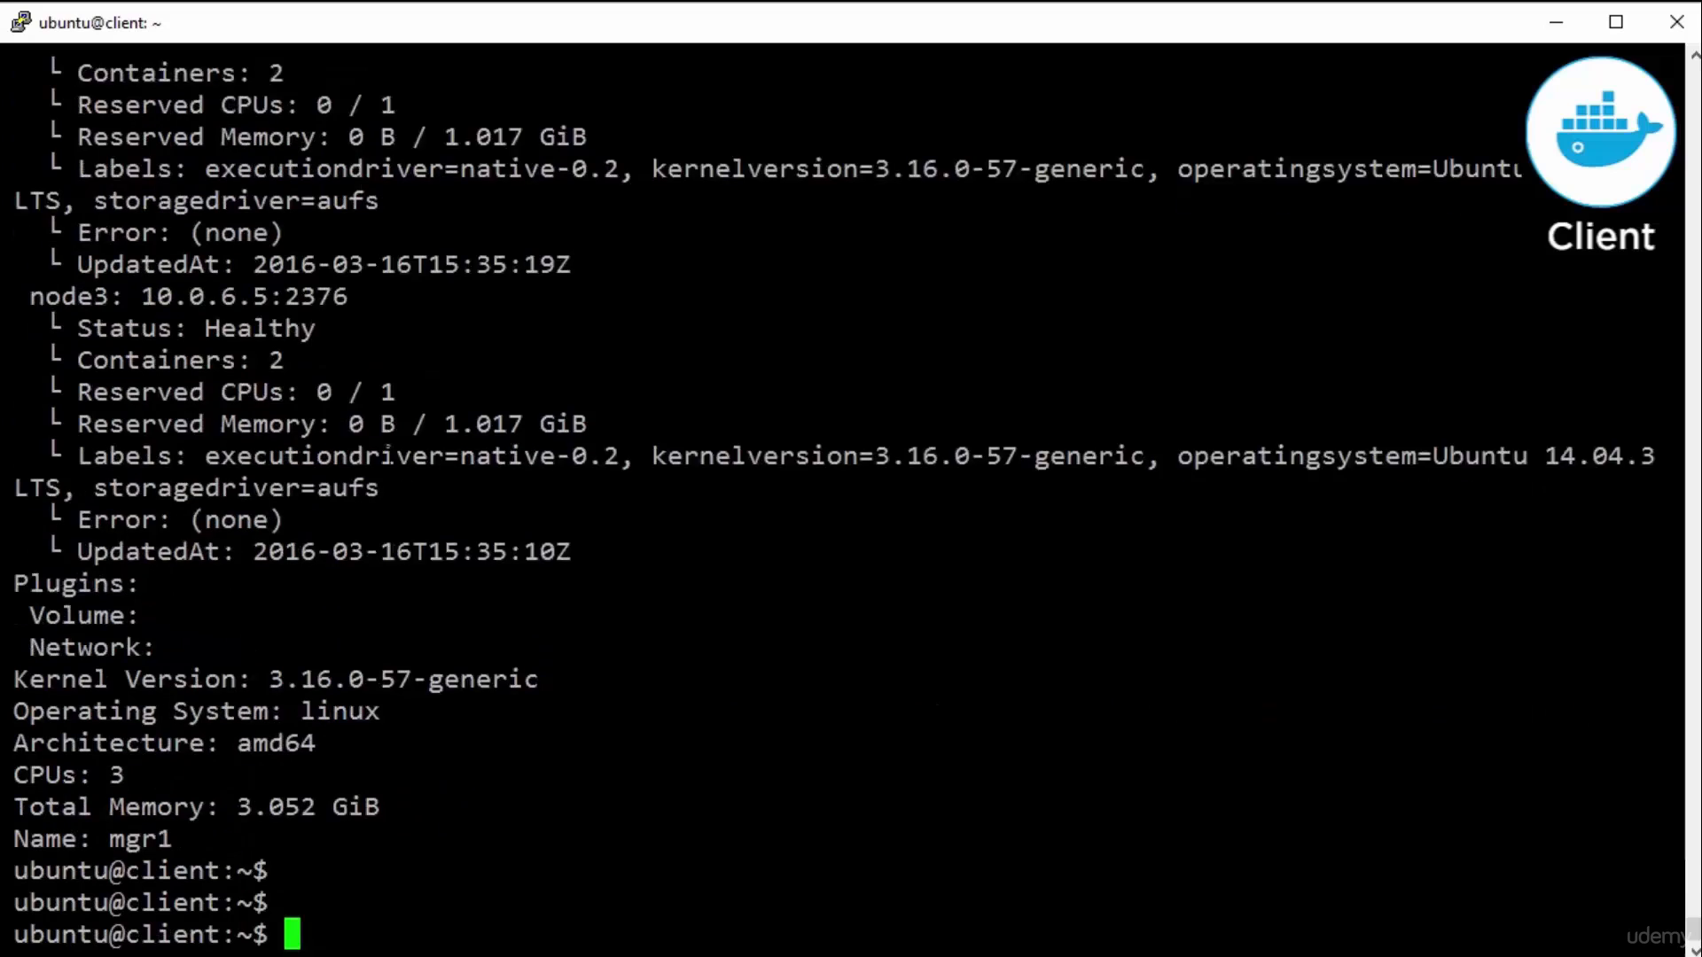
Start nginx container c1 and point out in docker ps that it runs on node1
text(docker run -d)
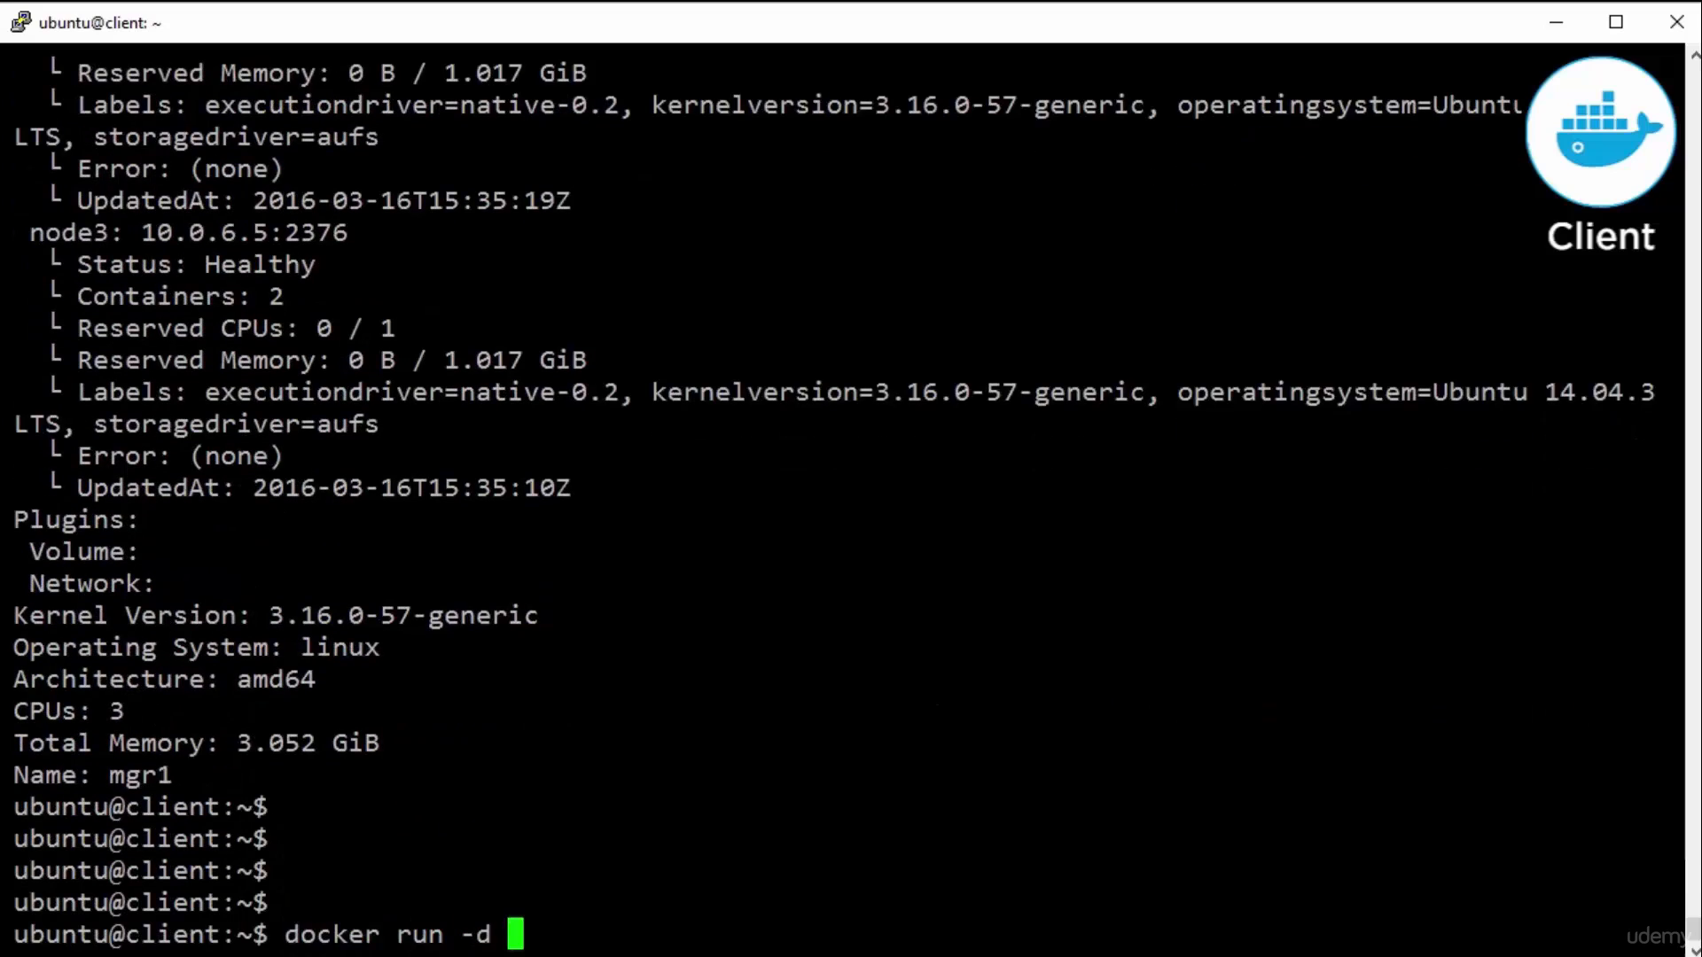
text(--name c1)
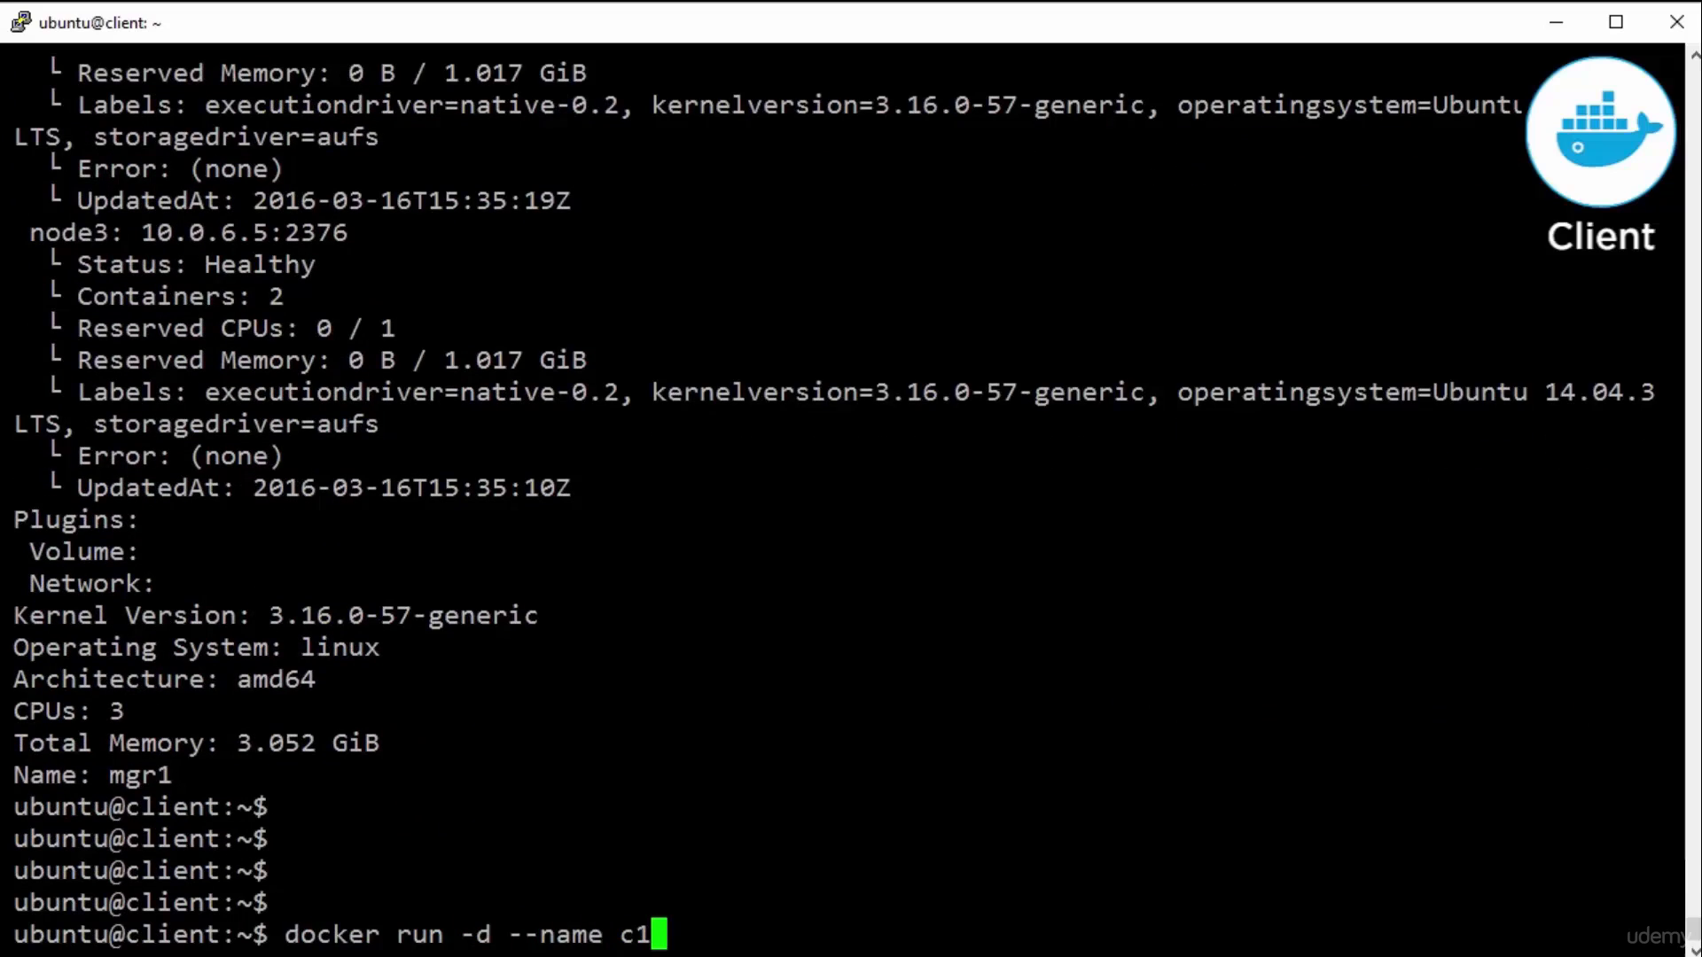
text(nginx)
text(dock)
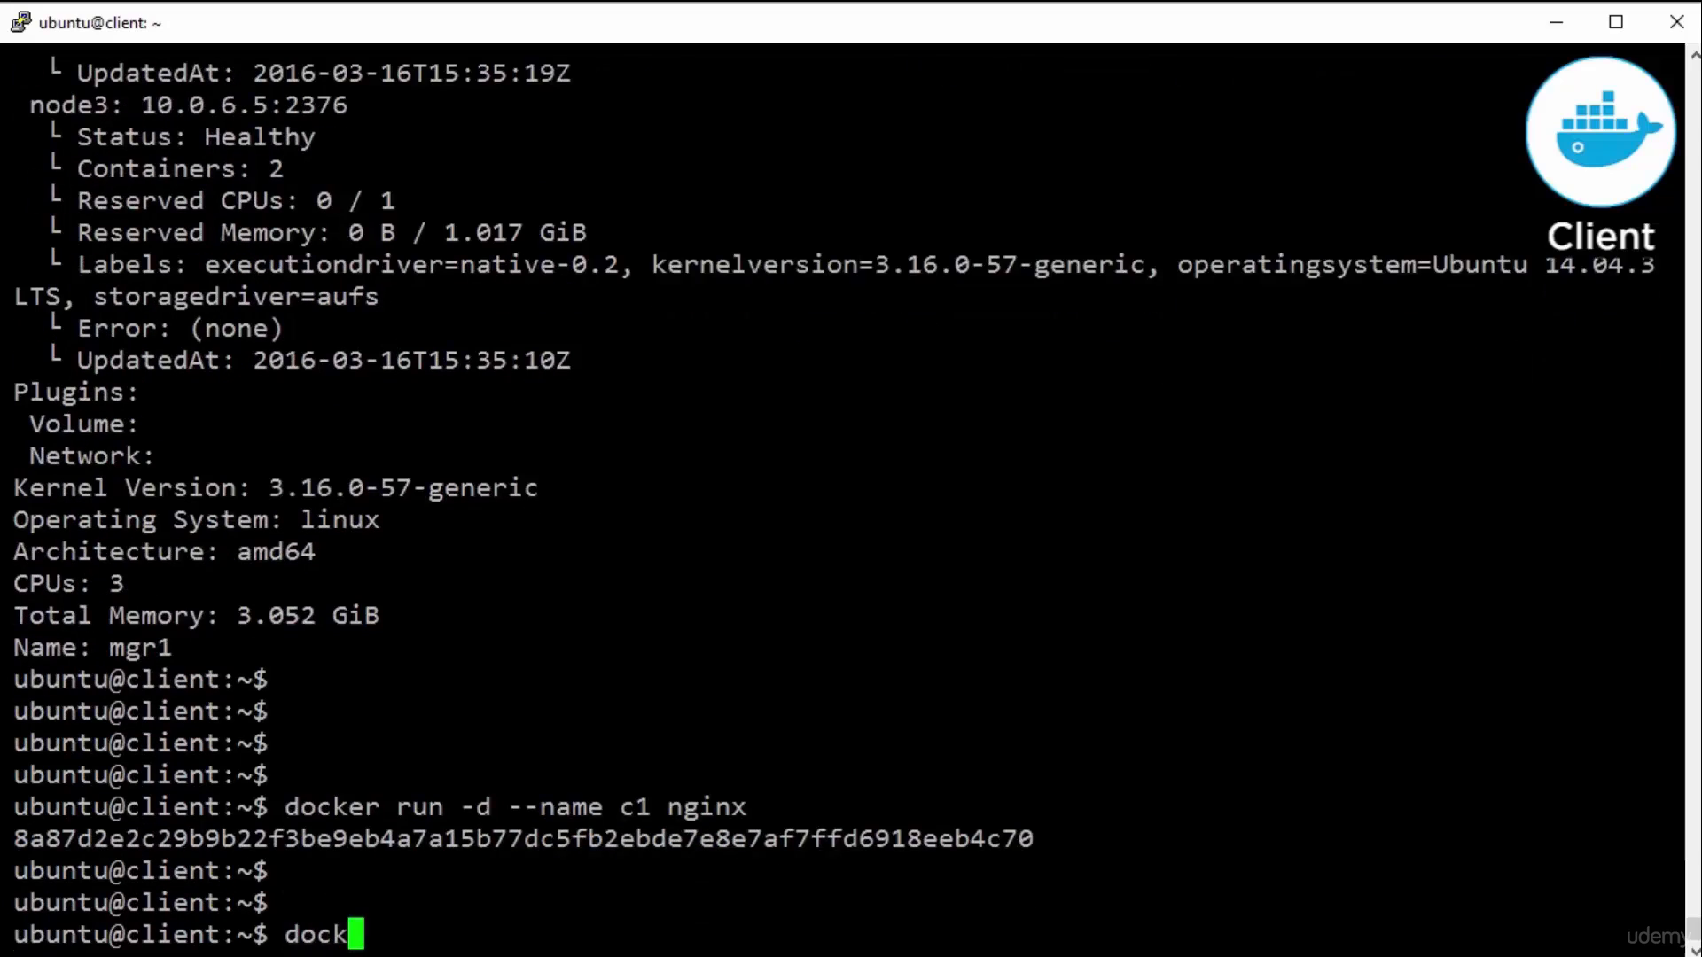
key(Return)
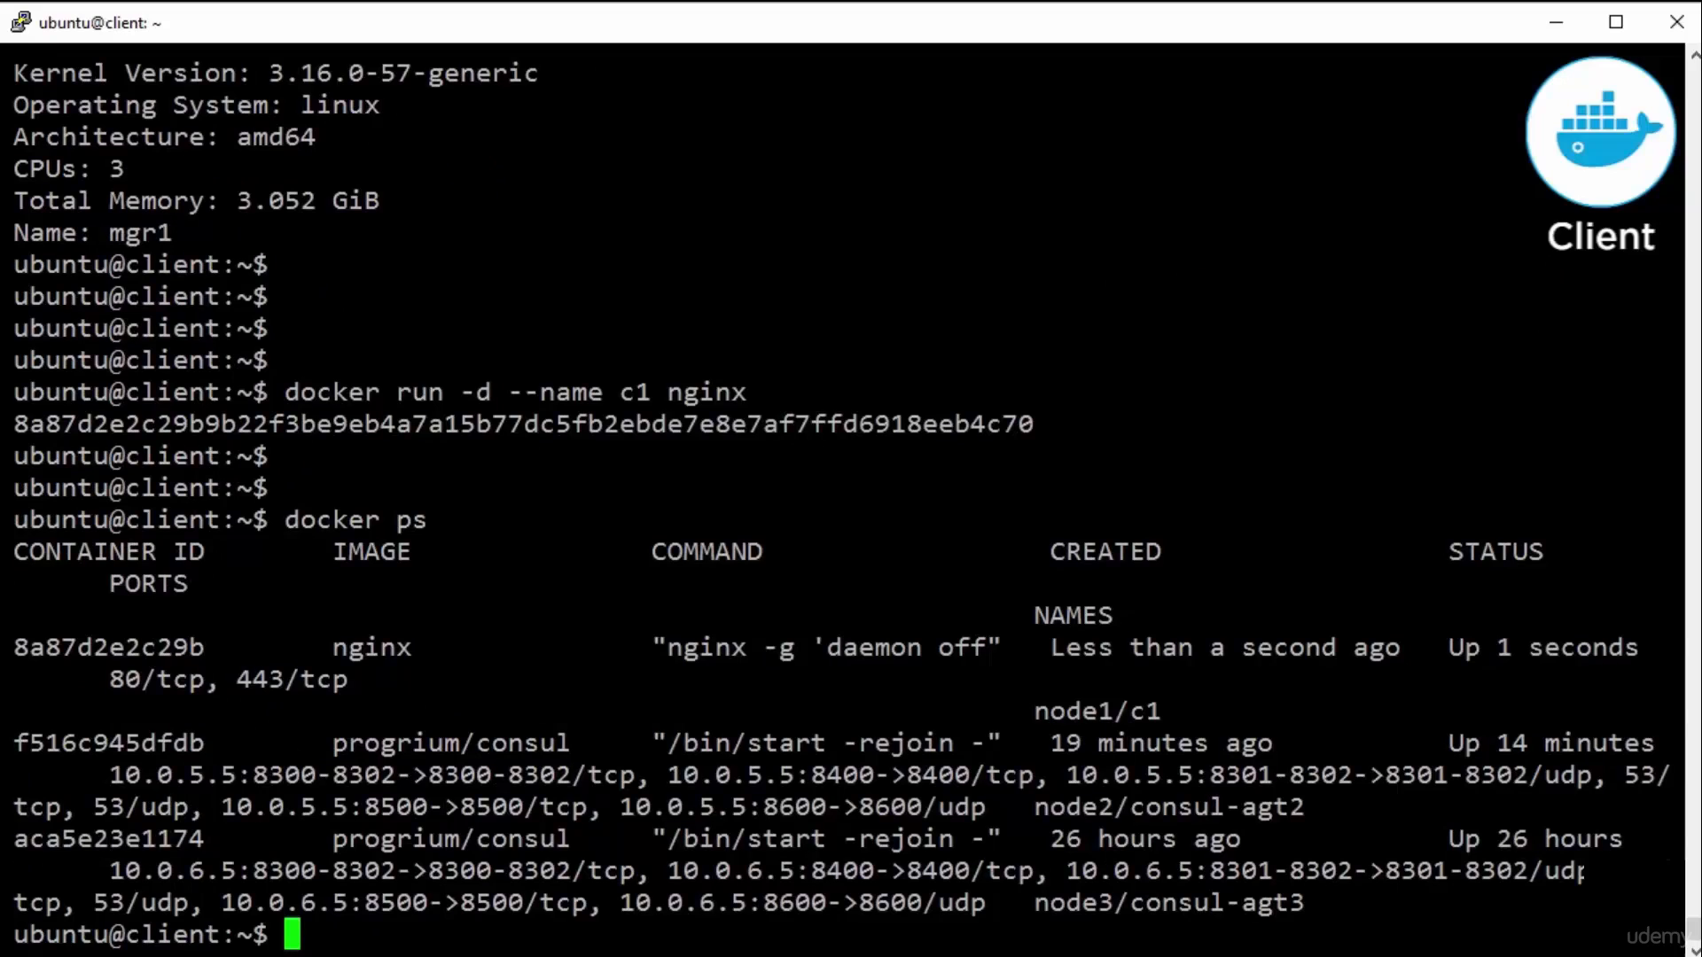
double_click(1095, 711)
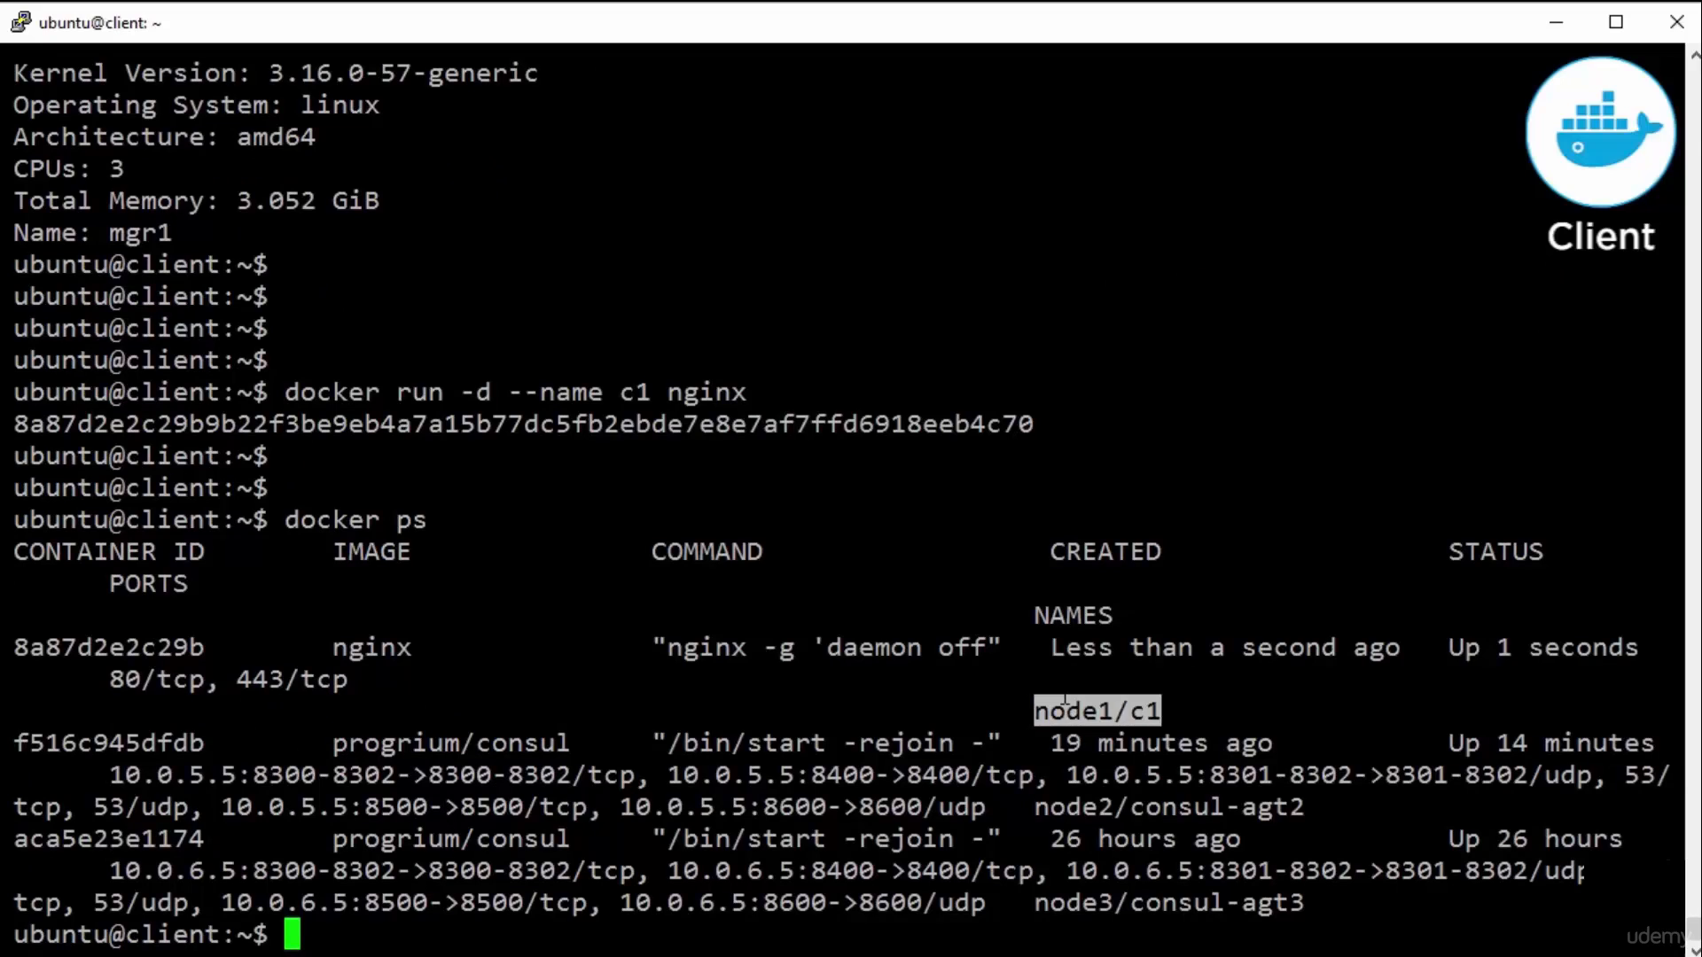
Start nginx container c2 with affinity:container==c1 so it lands on node1 beside c1
text(docker run -d --name c1 nginx)
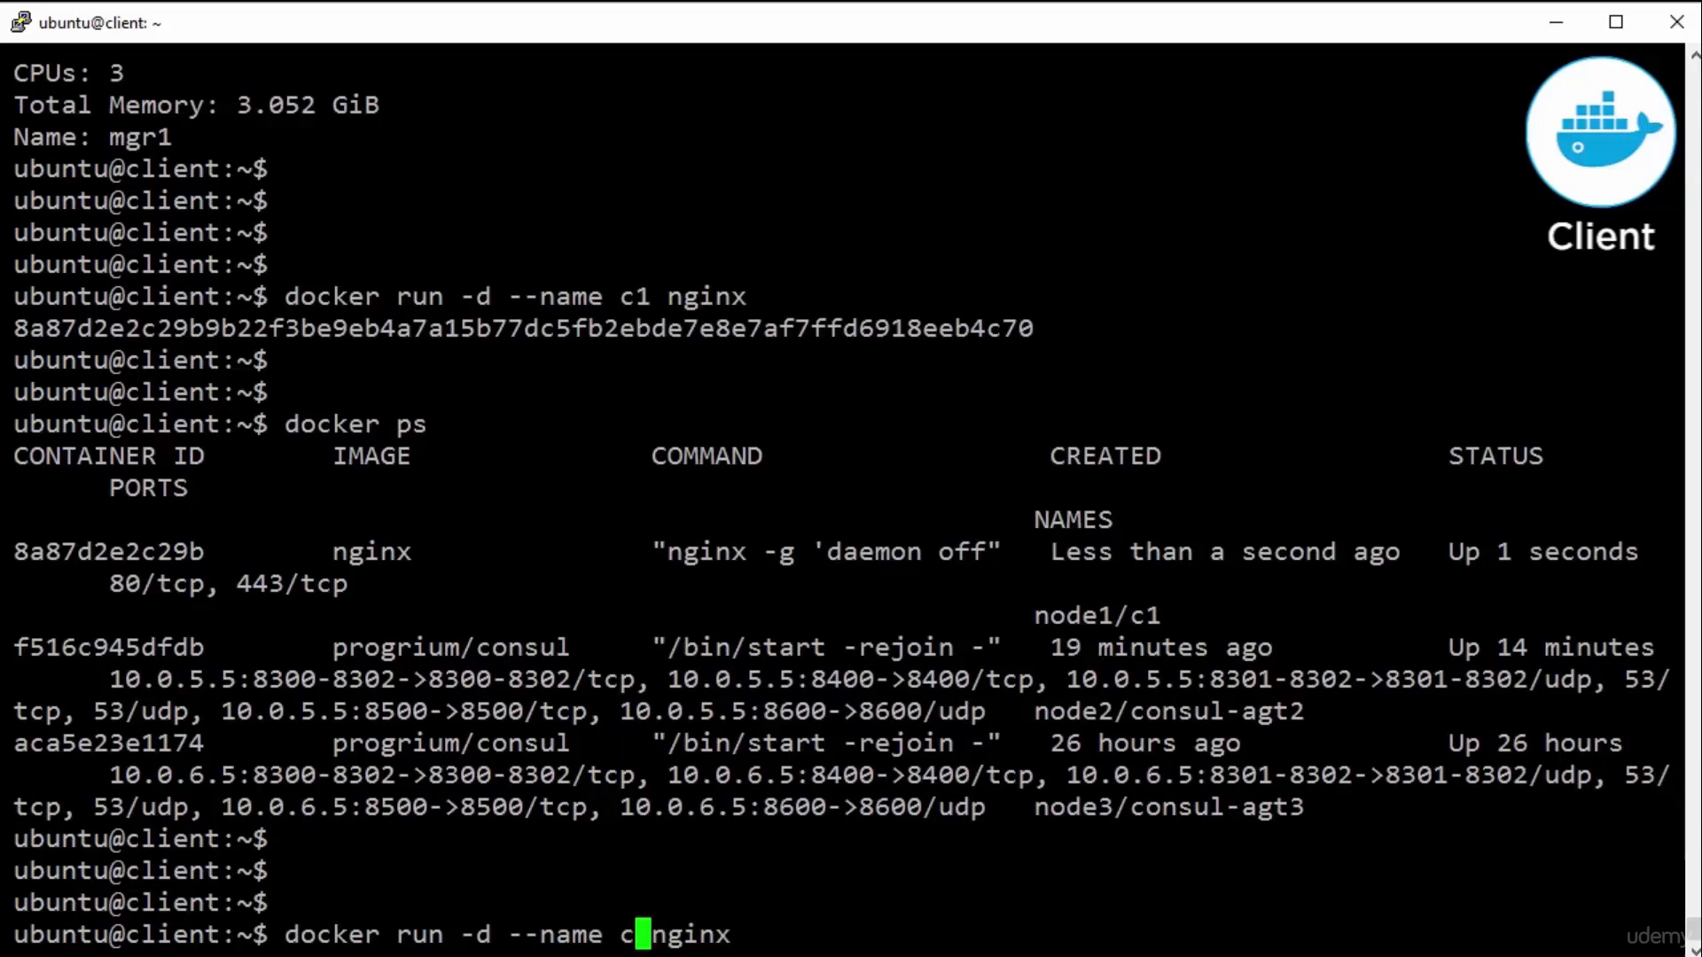
text(2 -e)
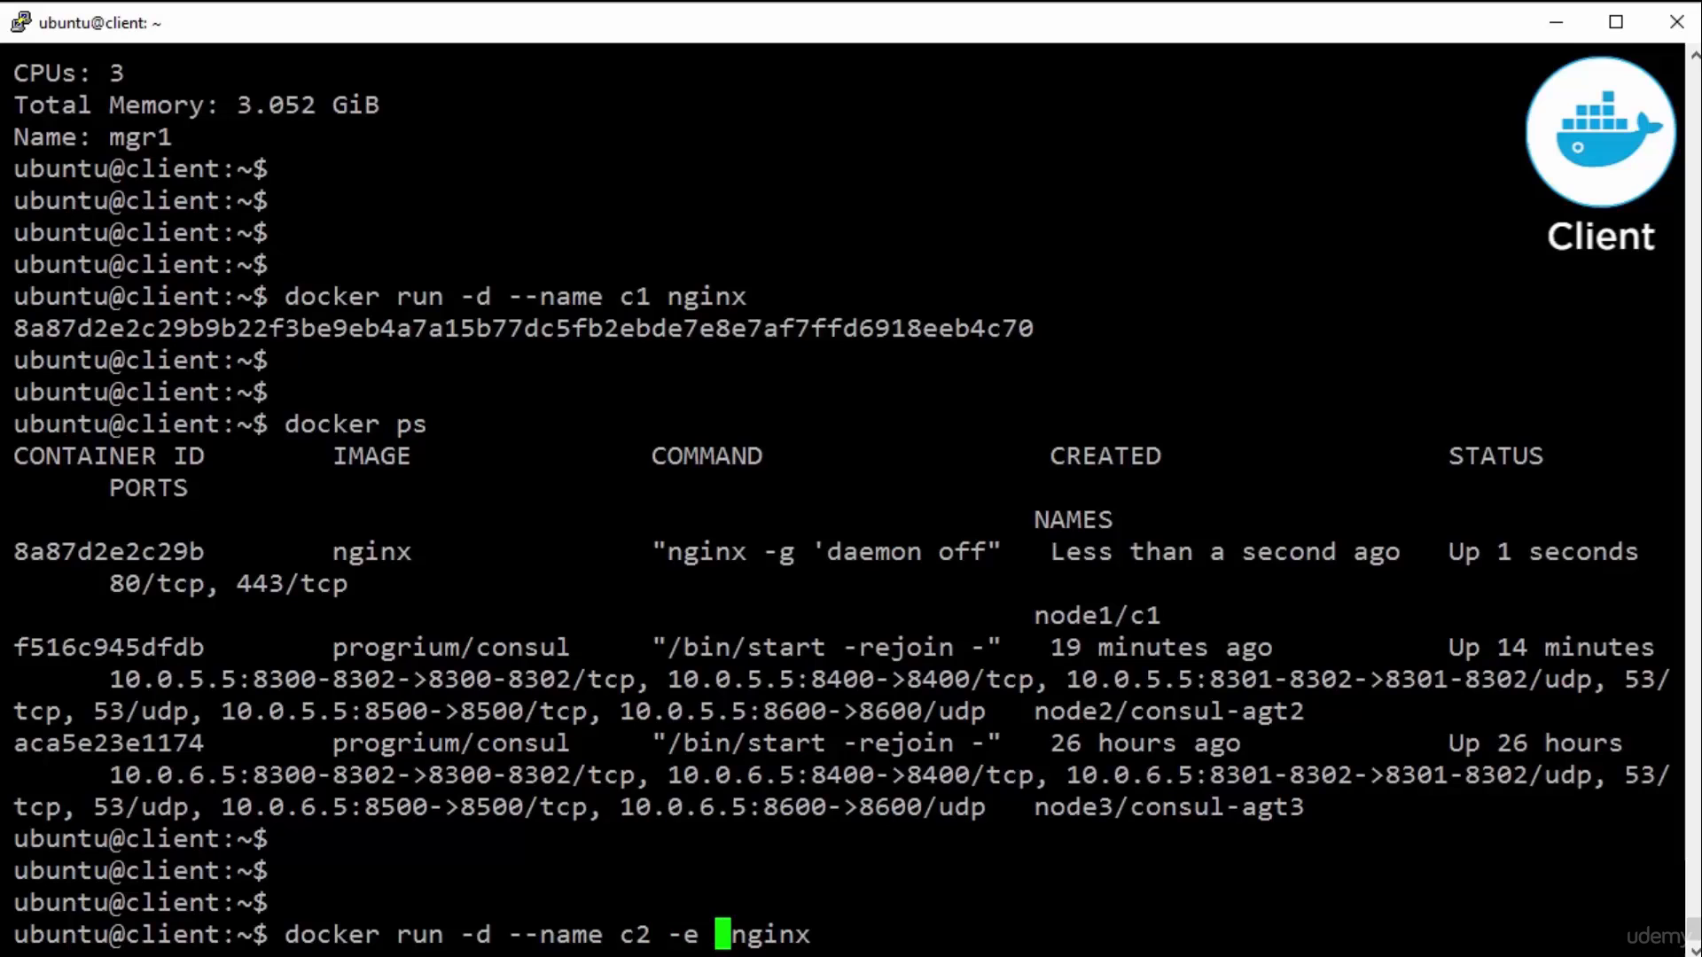
text(affinity)
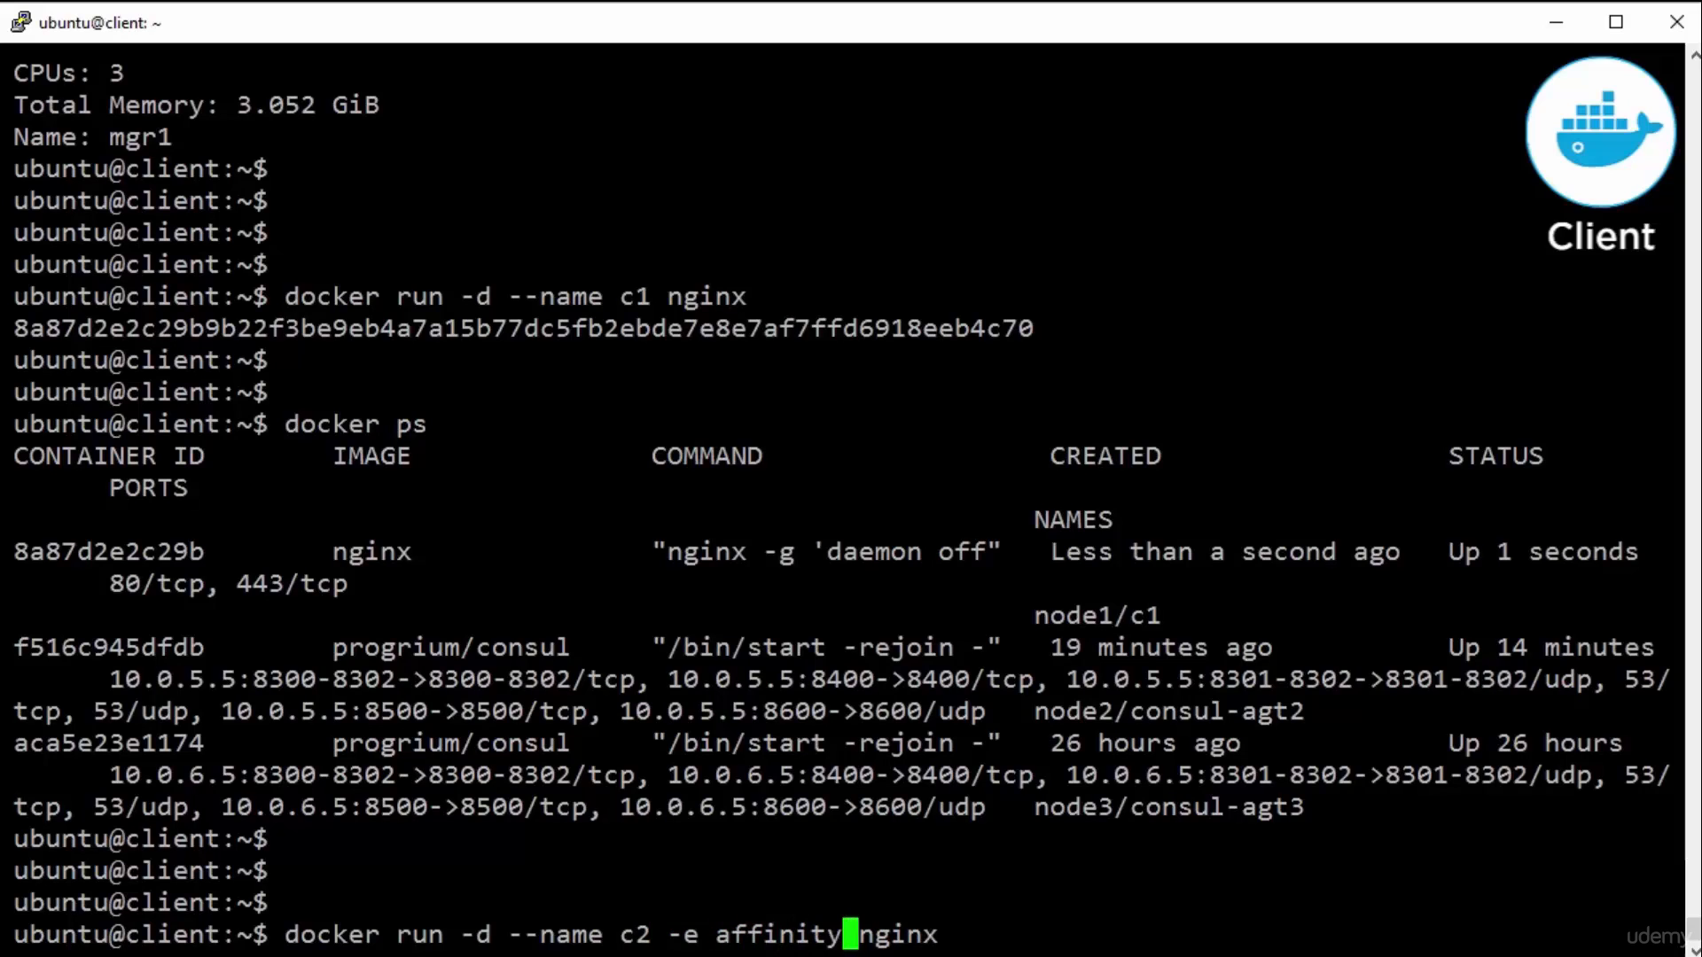
text(:container)
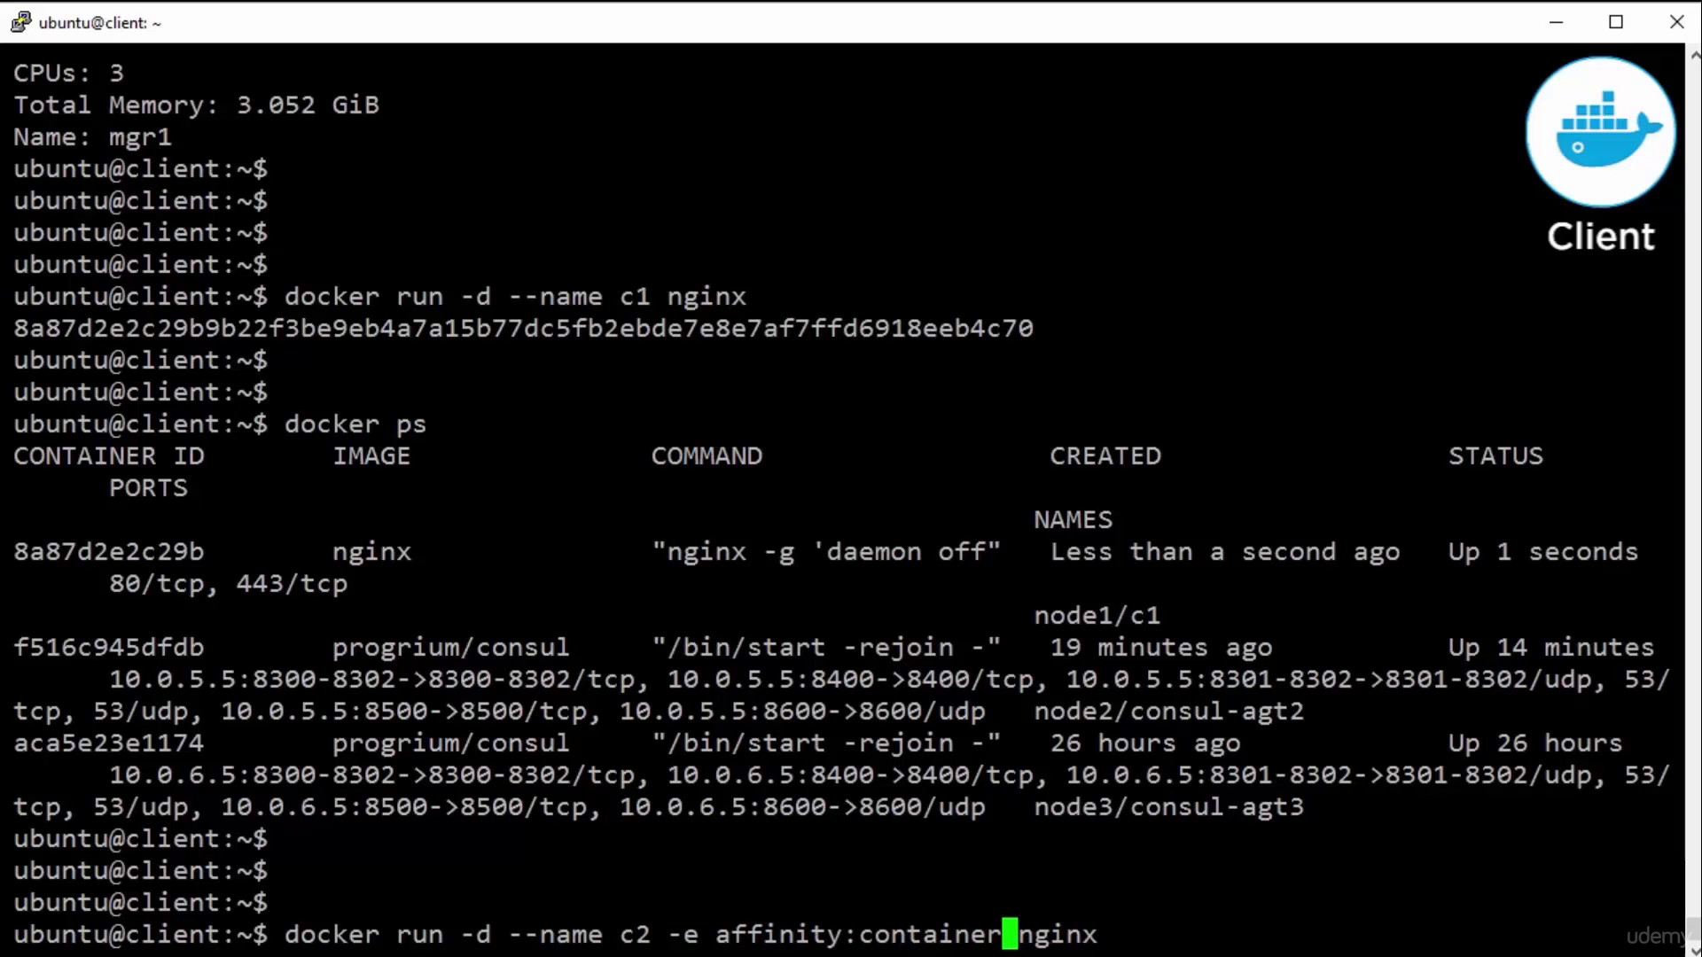
text(=c1)
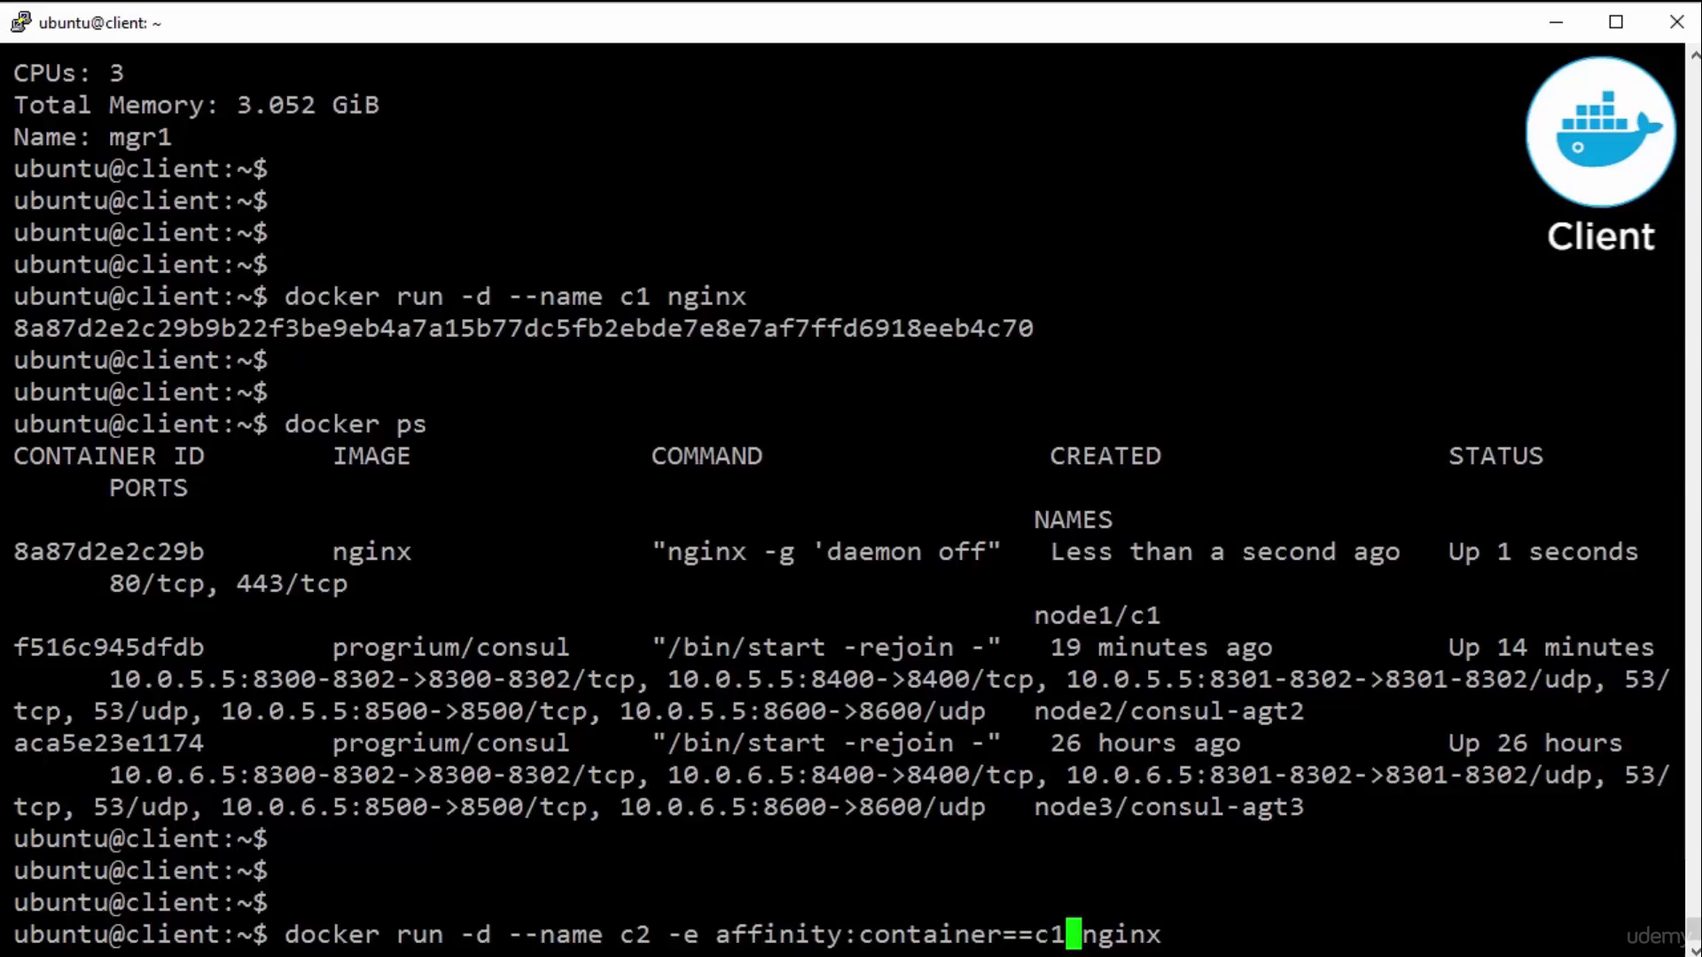
key(Return)
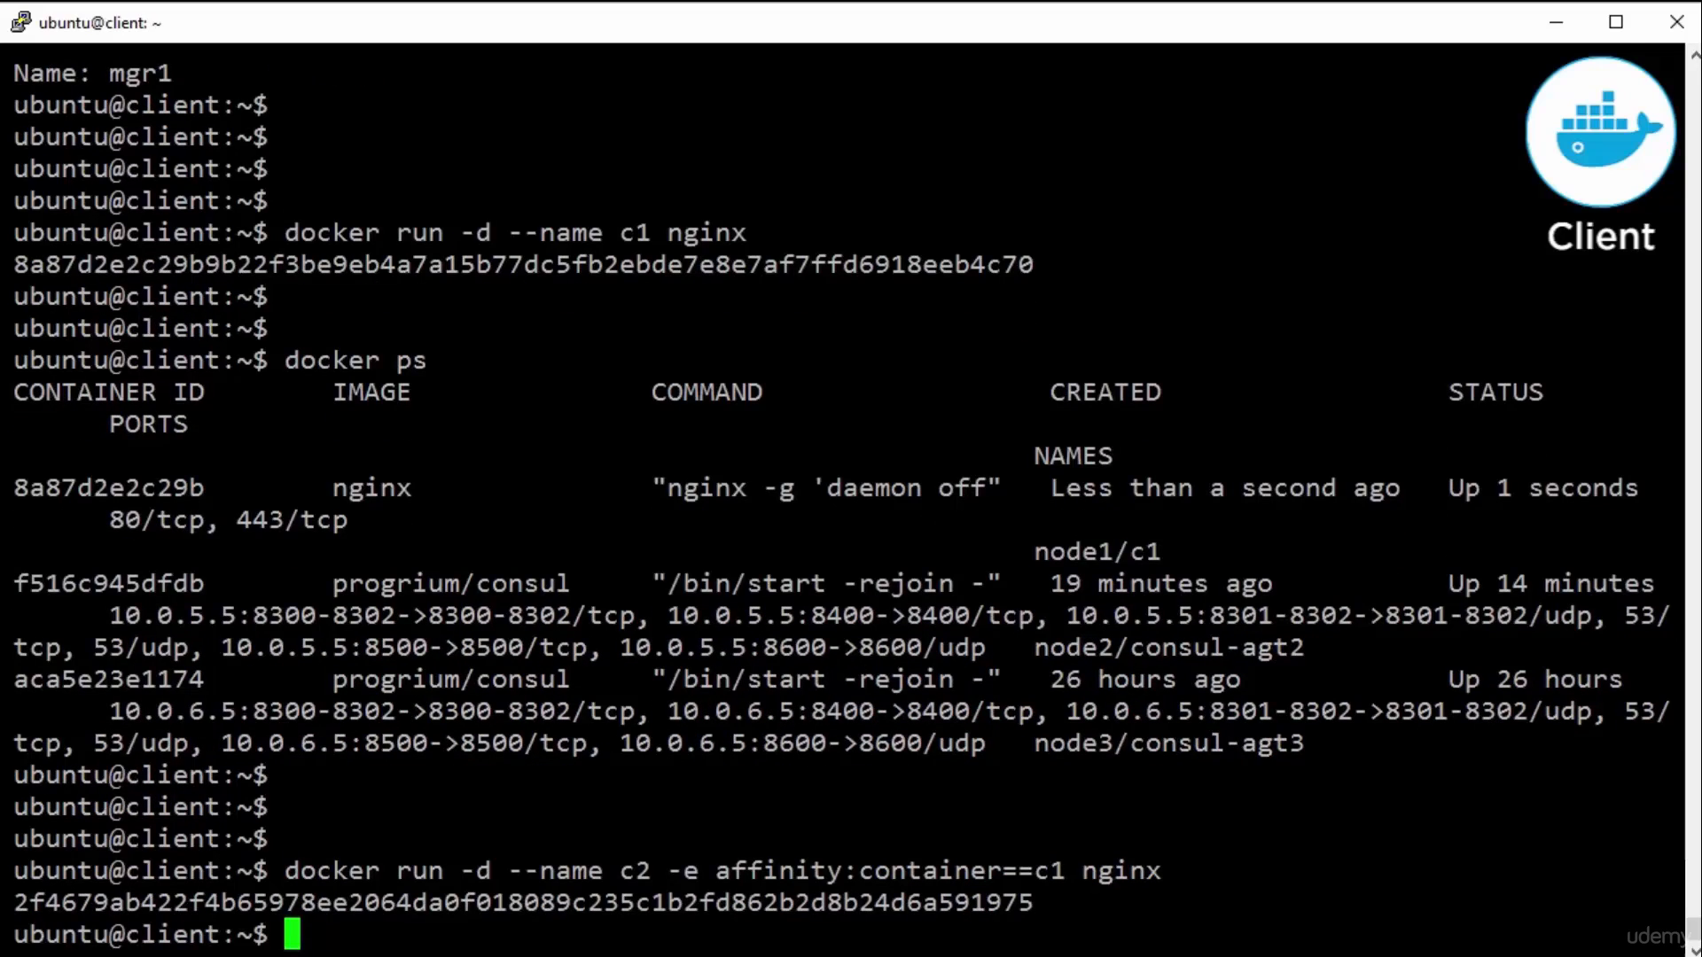
text(docker ps)
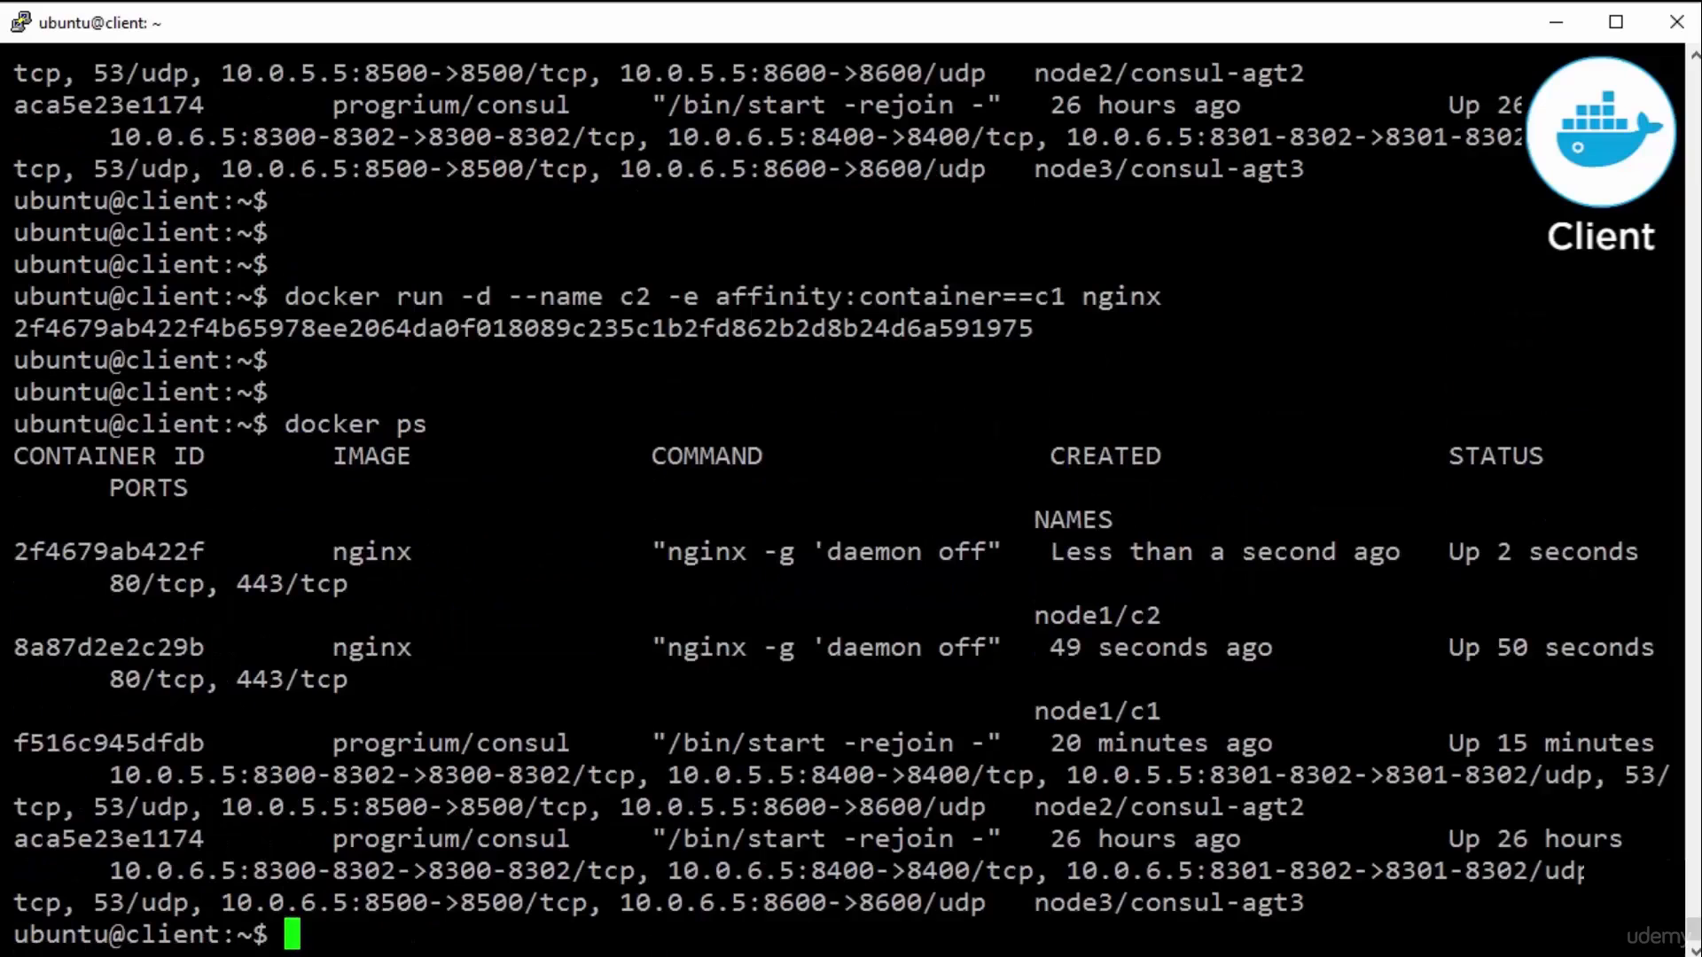
Start nginx container c3 with affinity:container!=c1 and point out it landed on node3
double_click(1095, 615)
text(docker run -d --name c3 -e affinity:container!=c1 nginx)
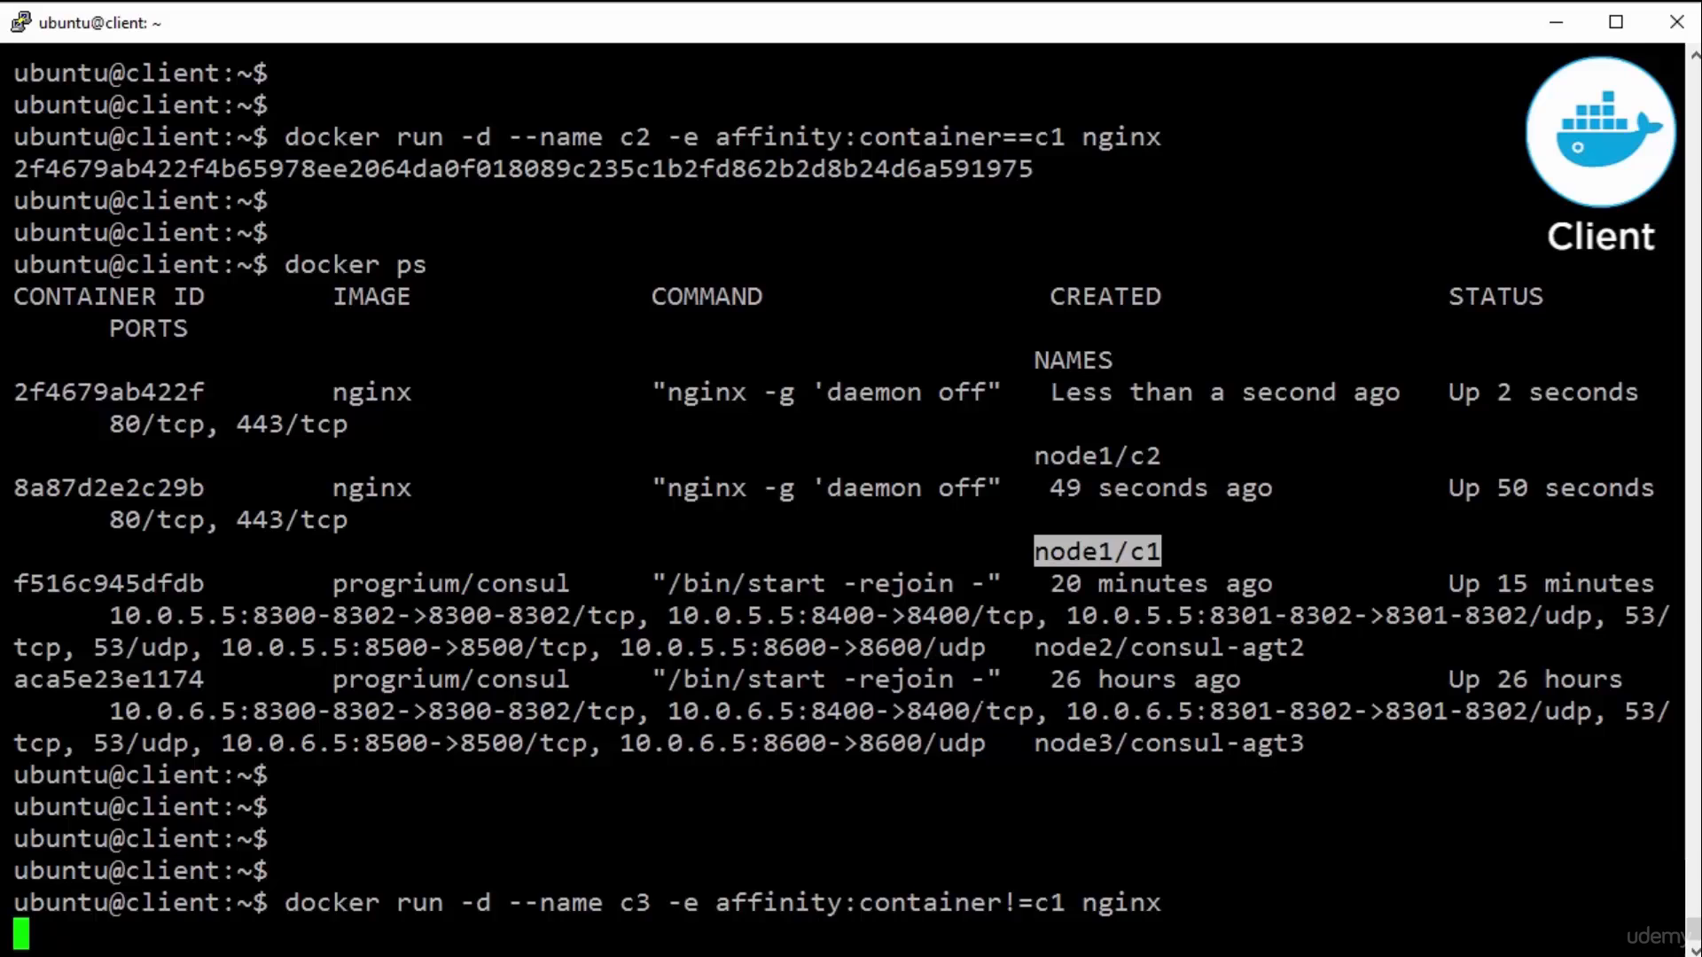
key(Return)
text(docker ps)
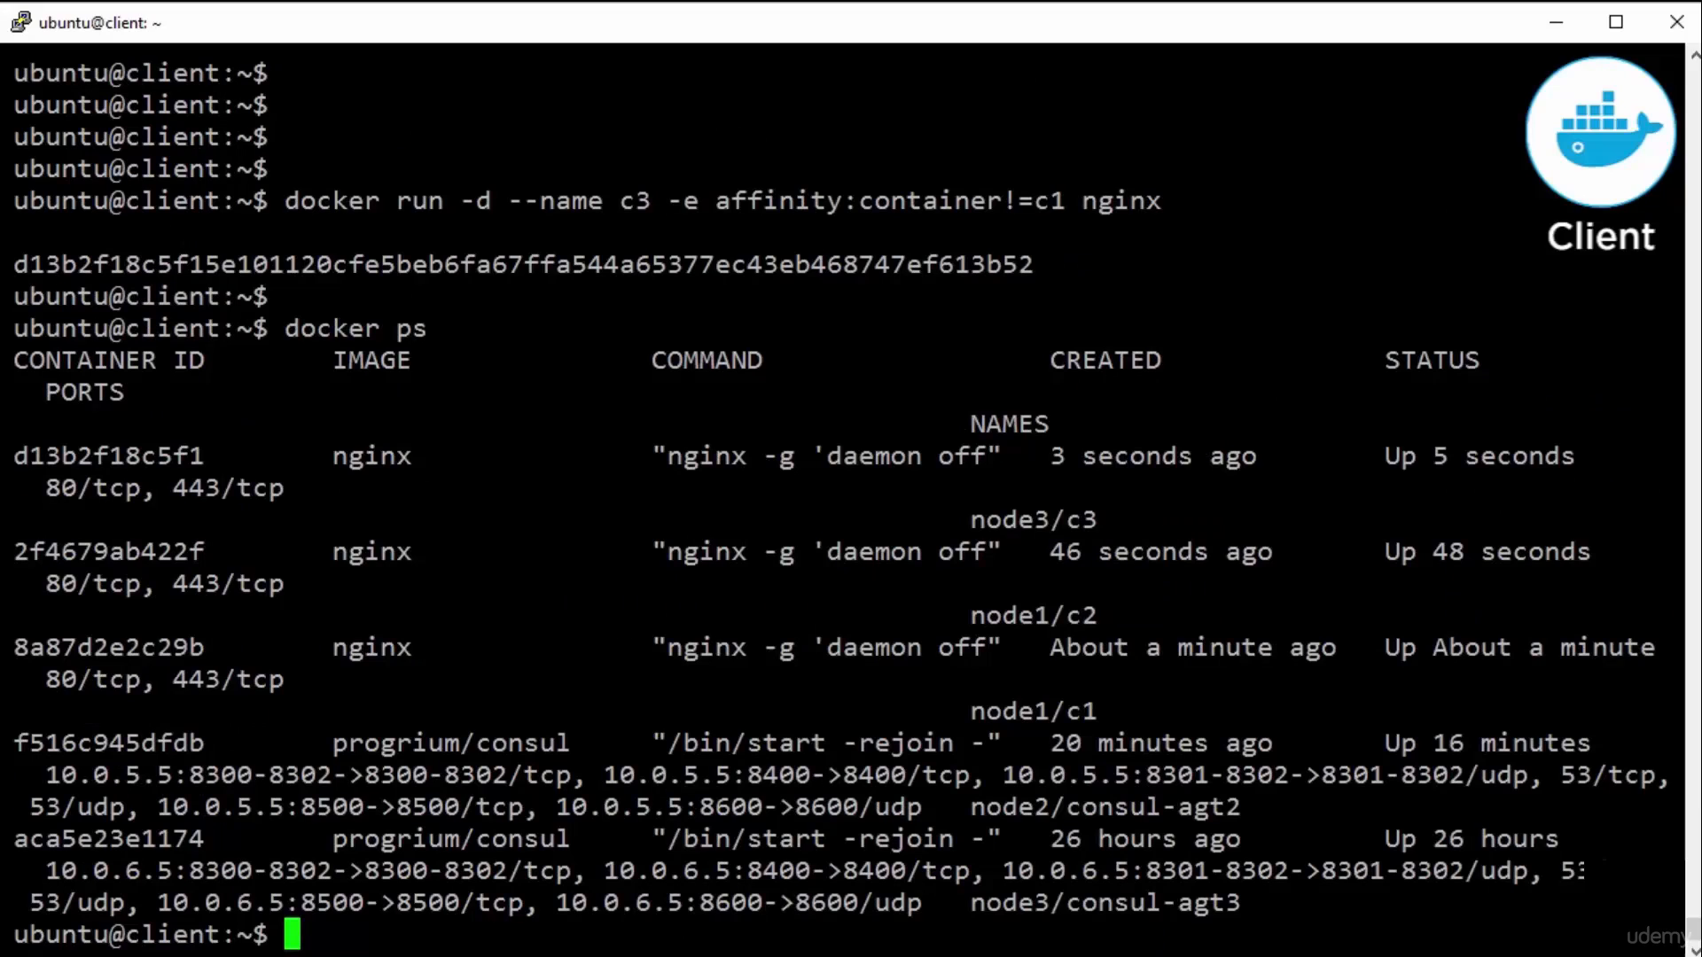
double_click(1031, 520)
text(do)
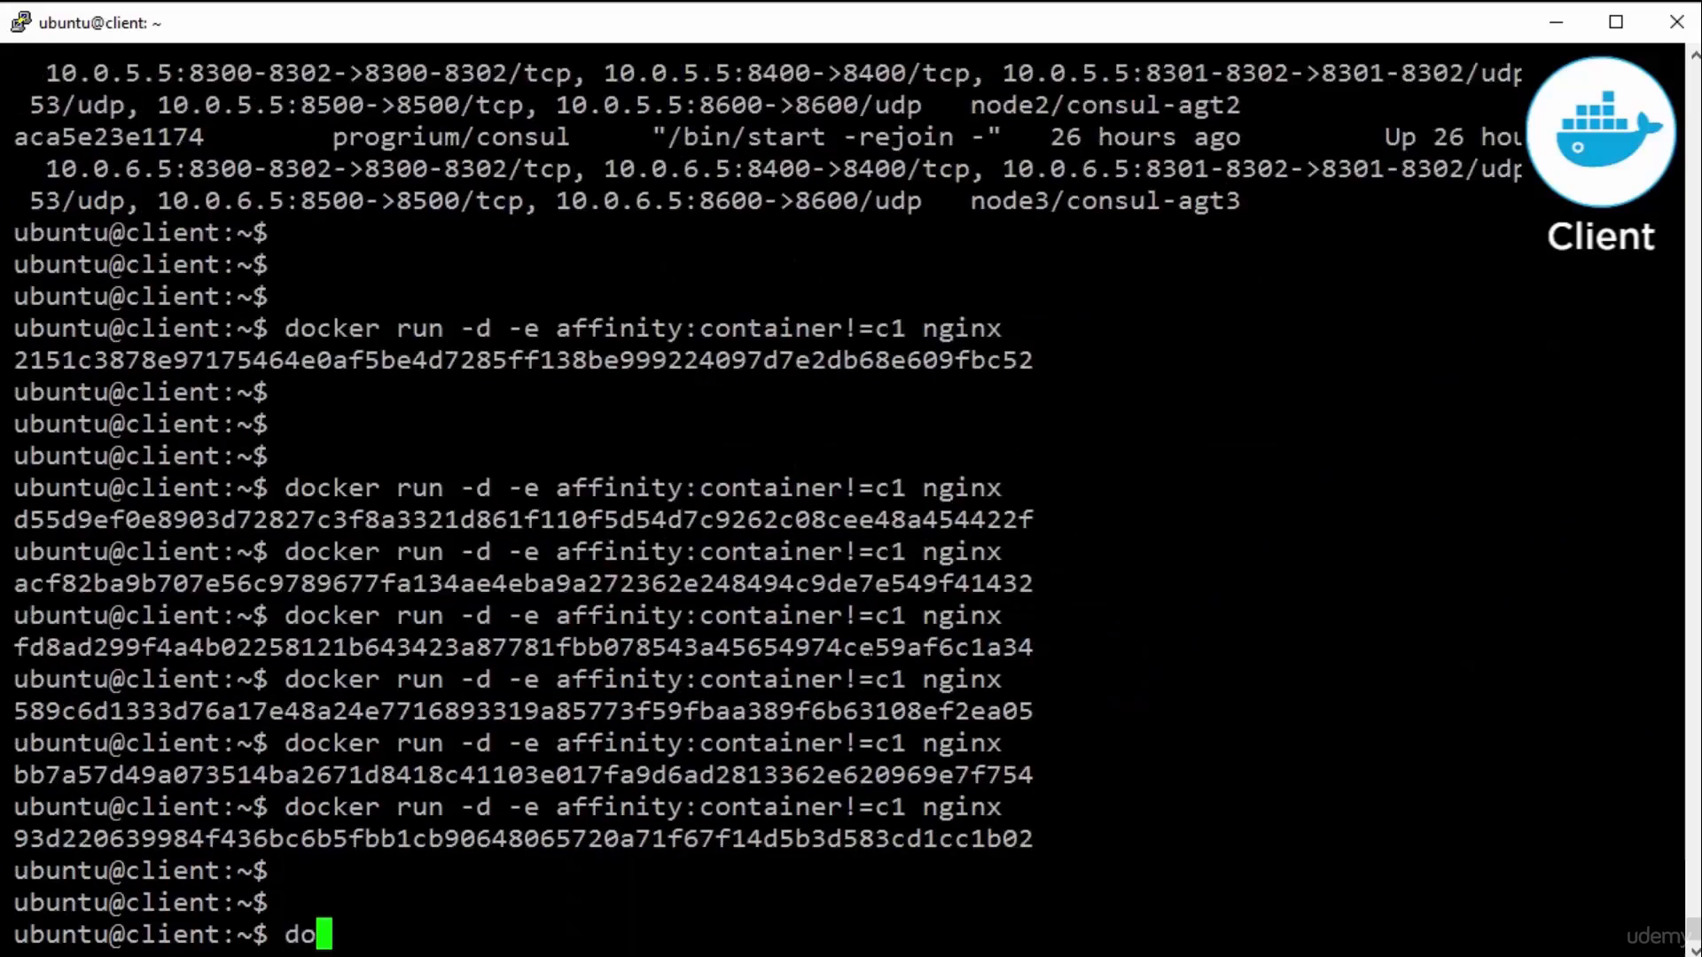
List the anti-affinity nginx containers and point out they sit on node2 and node3, not node1
text(cker ps)
key(Return)
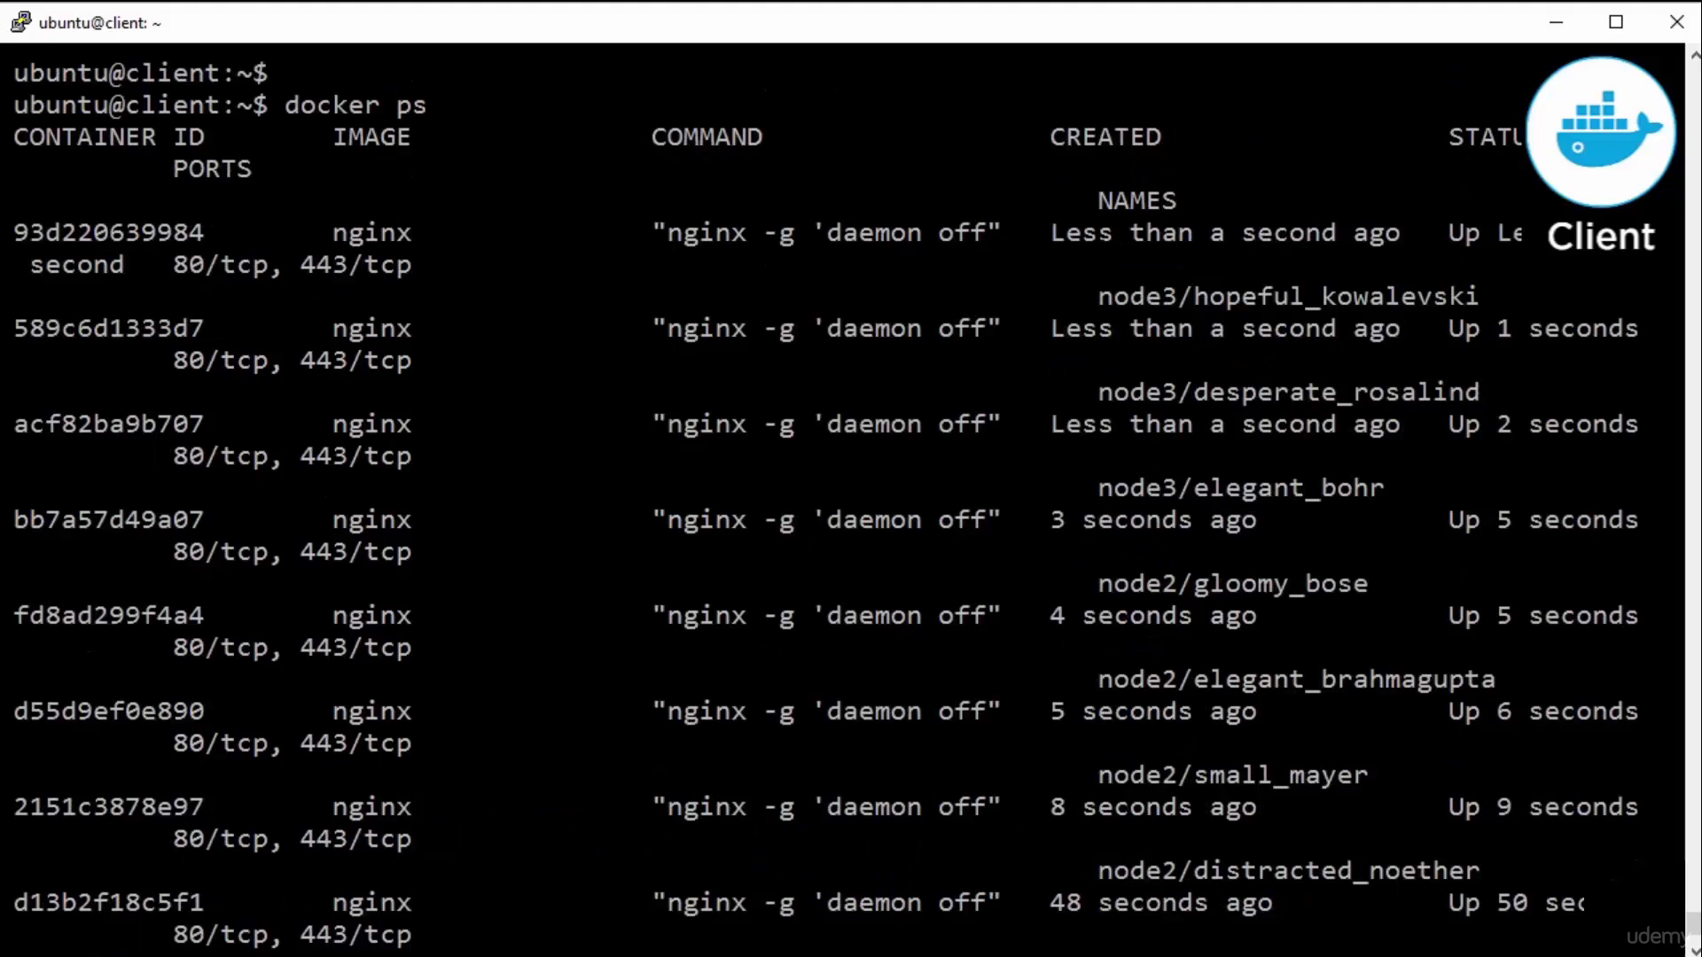
double_click(1287, 296)
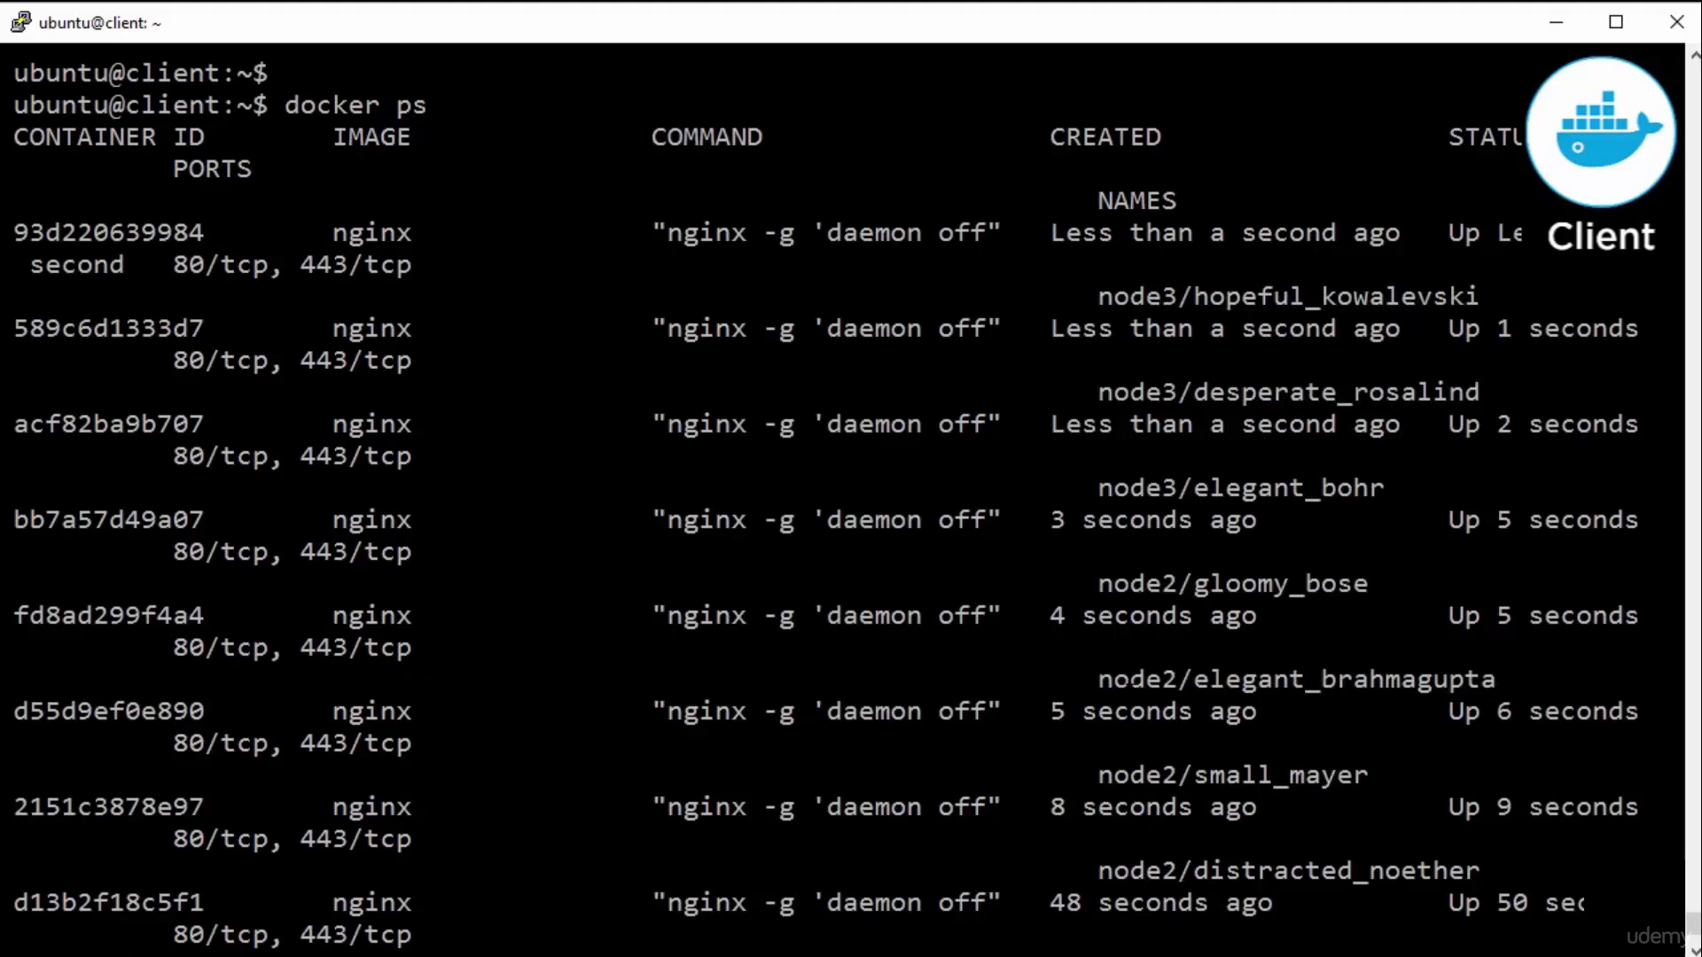
double_click(1231, 775)
text(docker run -d -e affinity:container==c100 nginx)
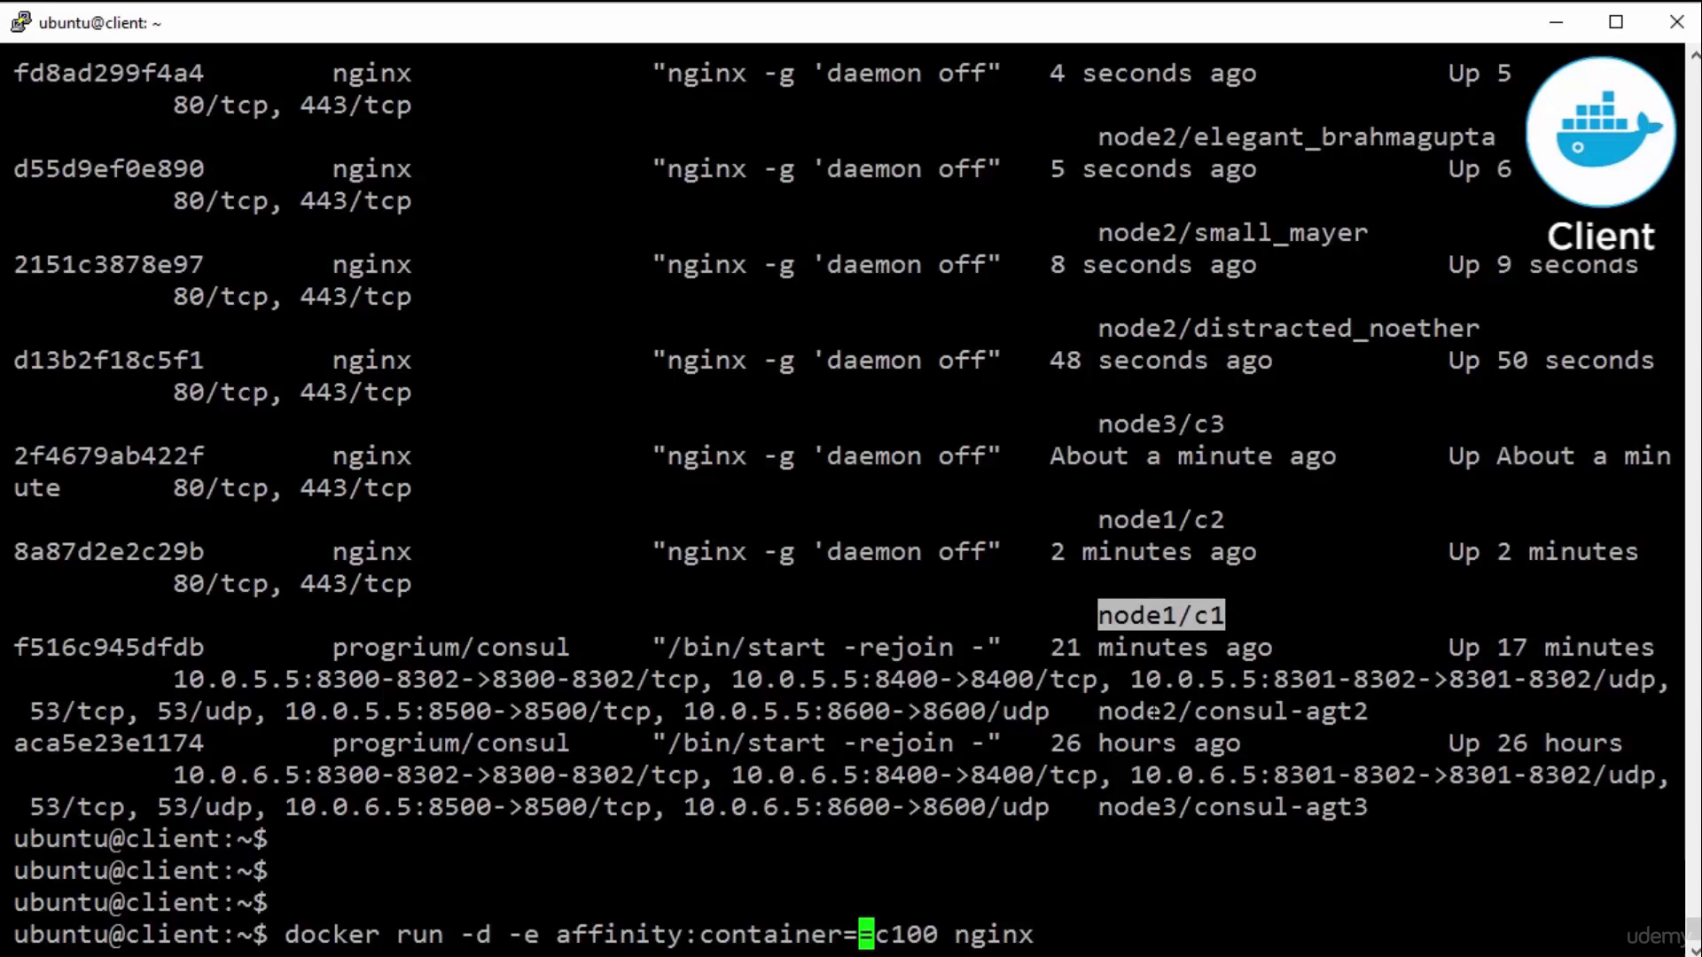
Show hard affinity to nonexistent c100 failing, then start nginx with soft affinity ~c100
key(Return)
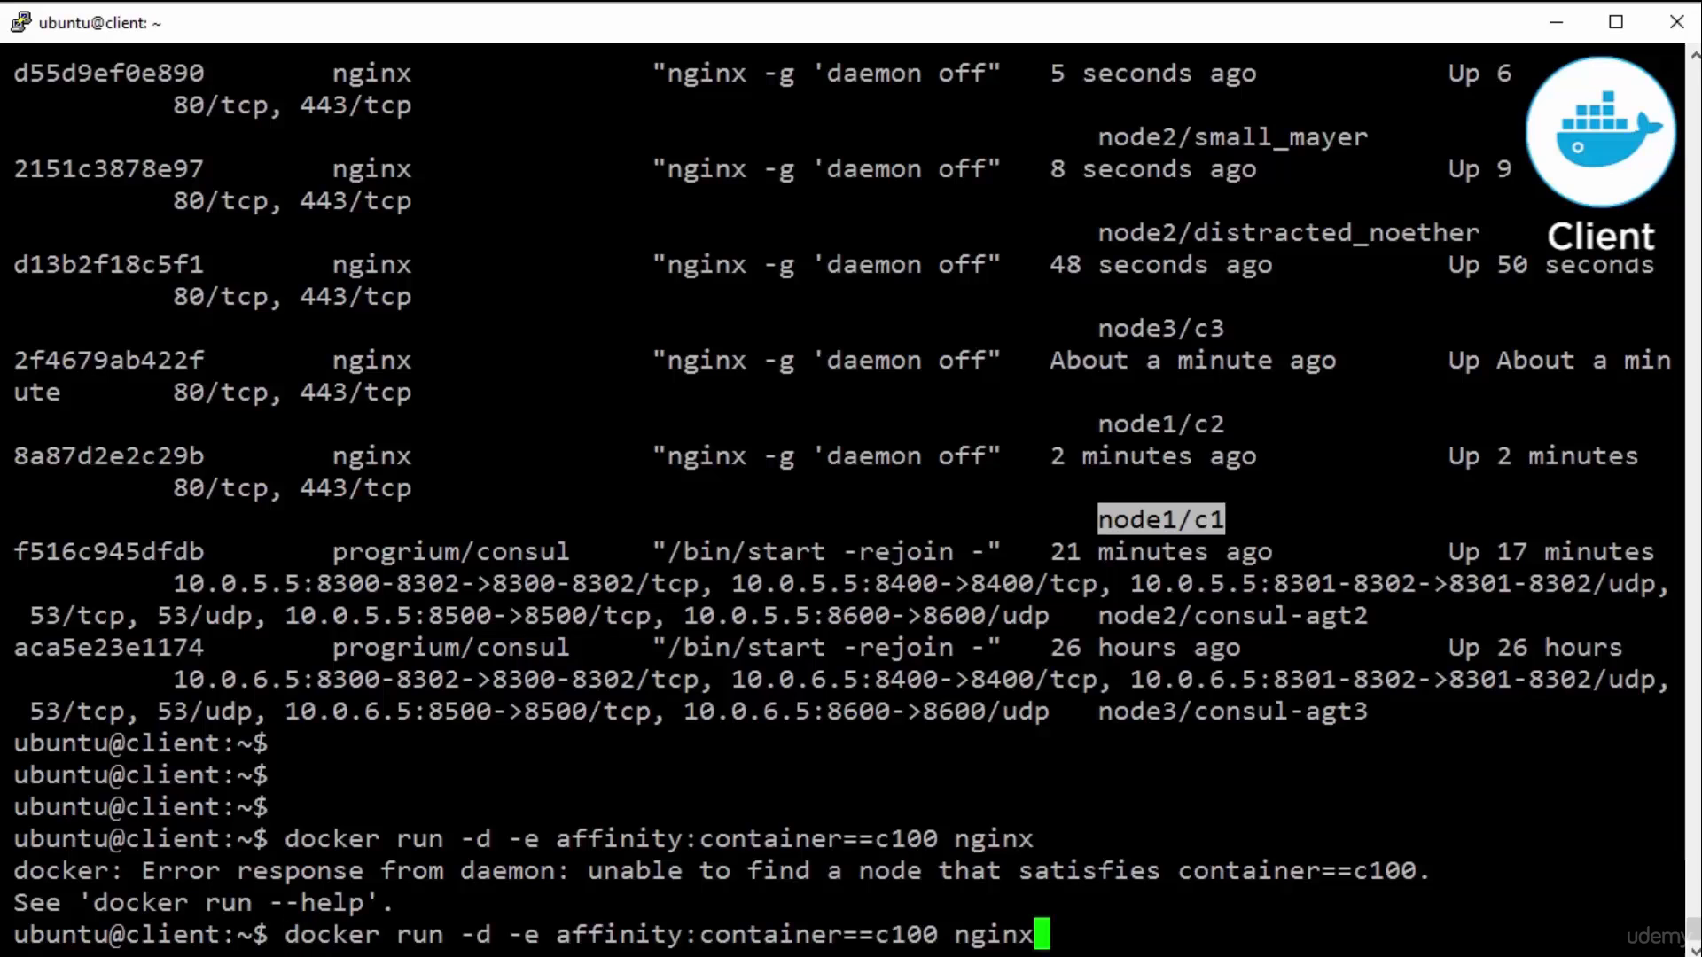
key(Left)
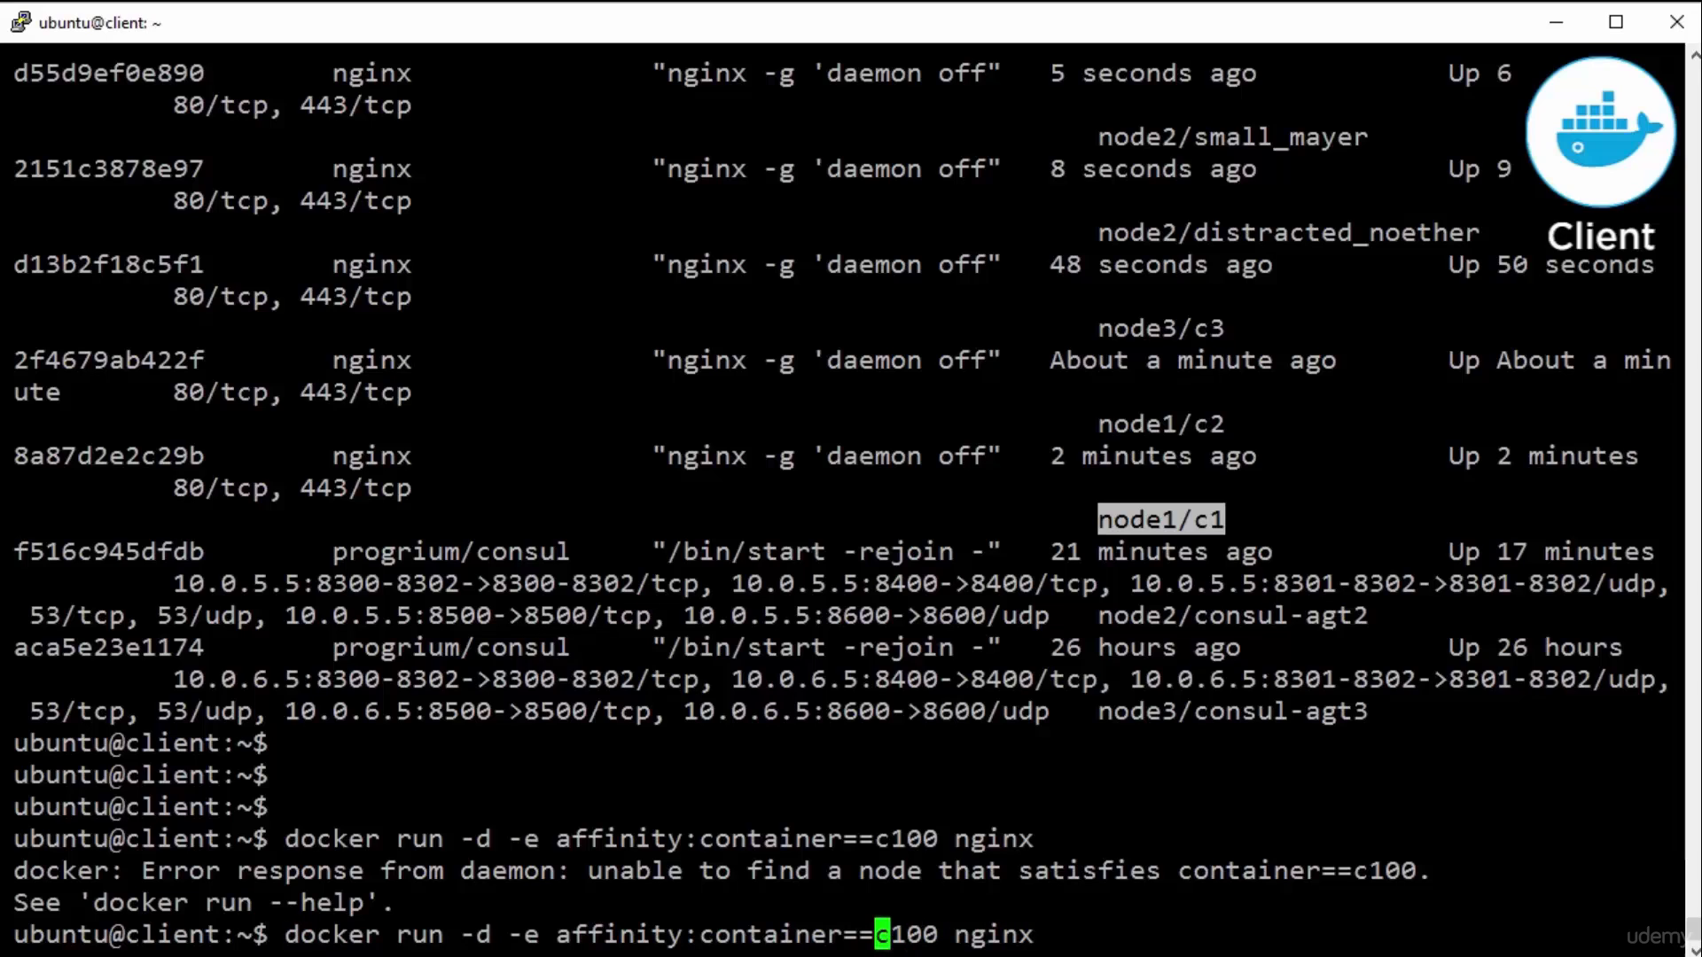
text(~)
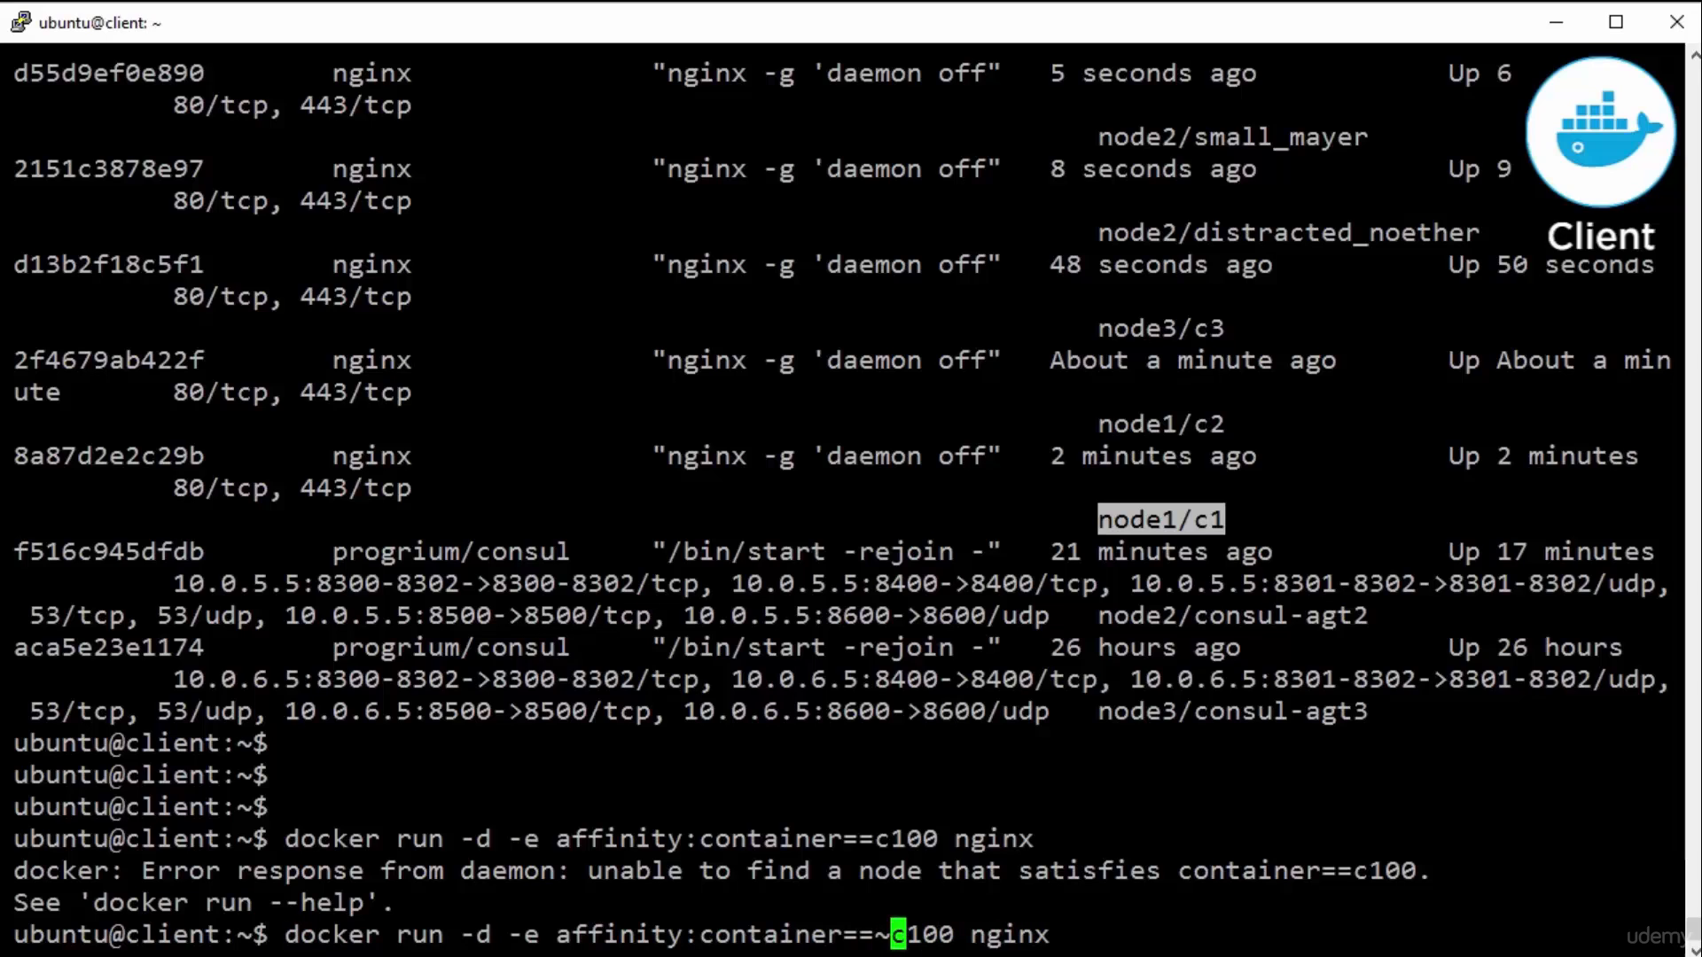
key(Return)
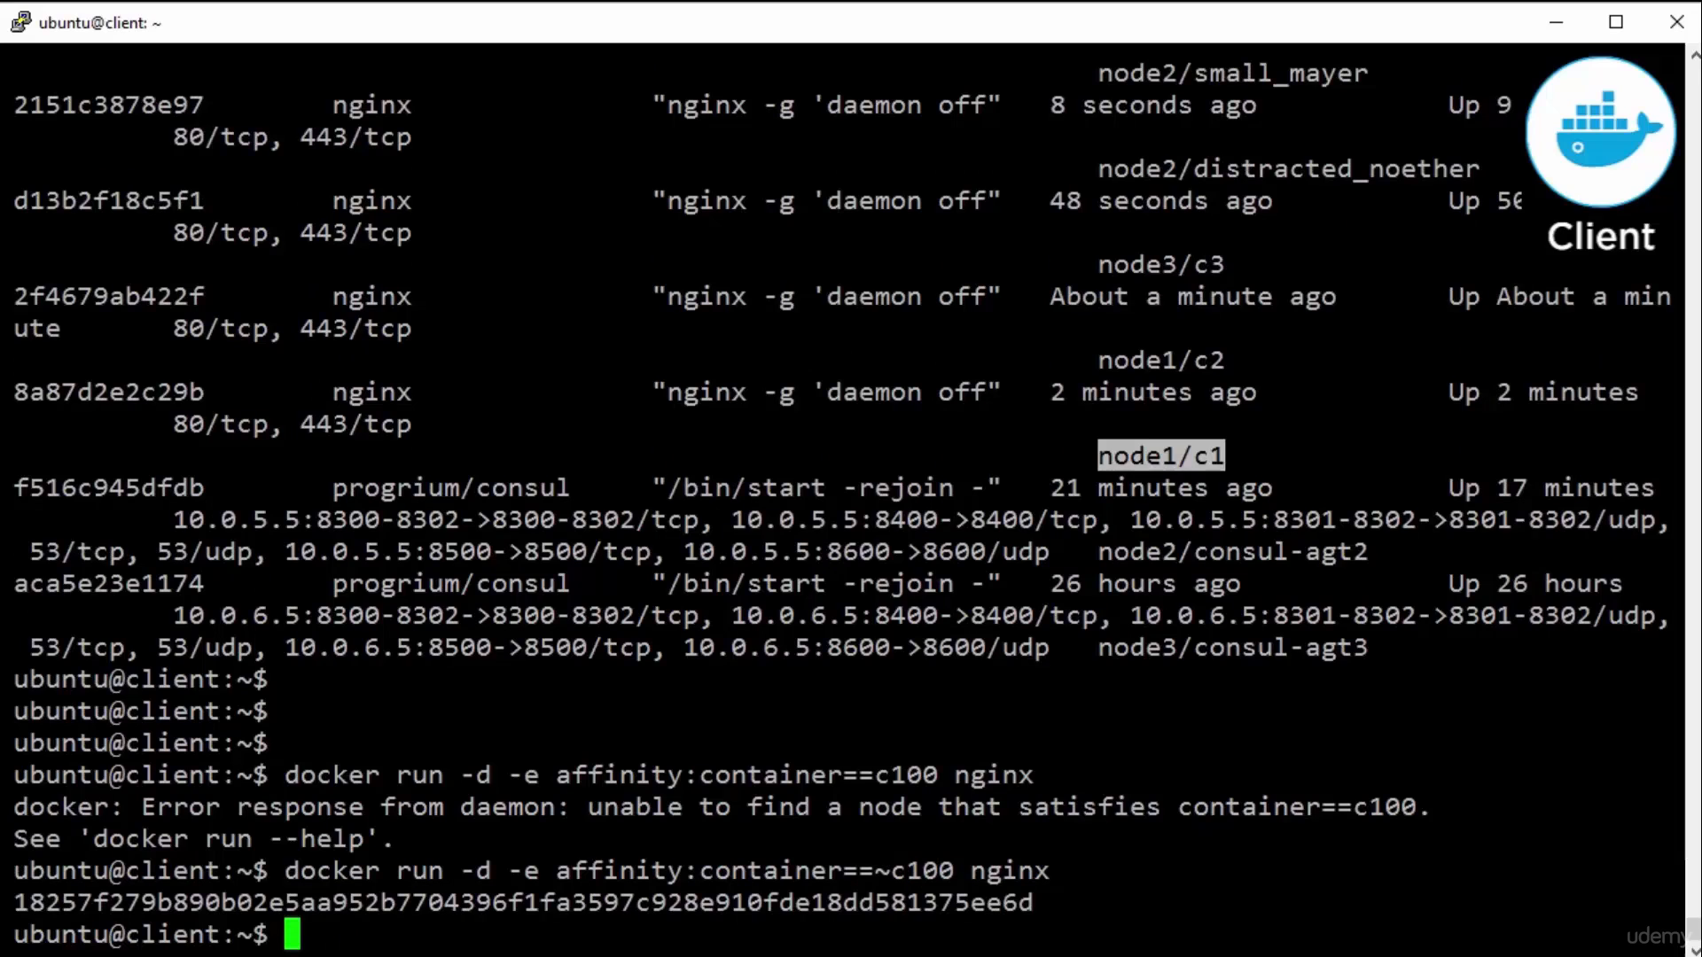